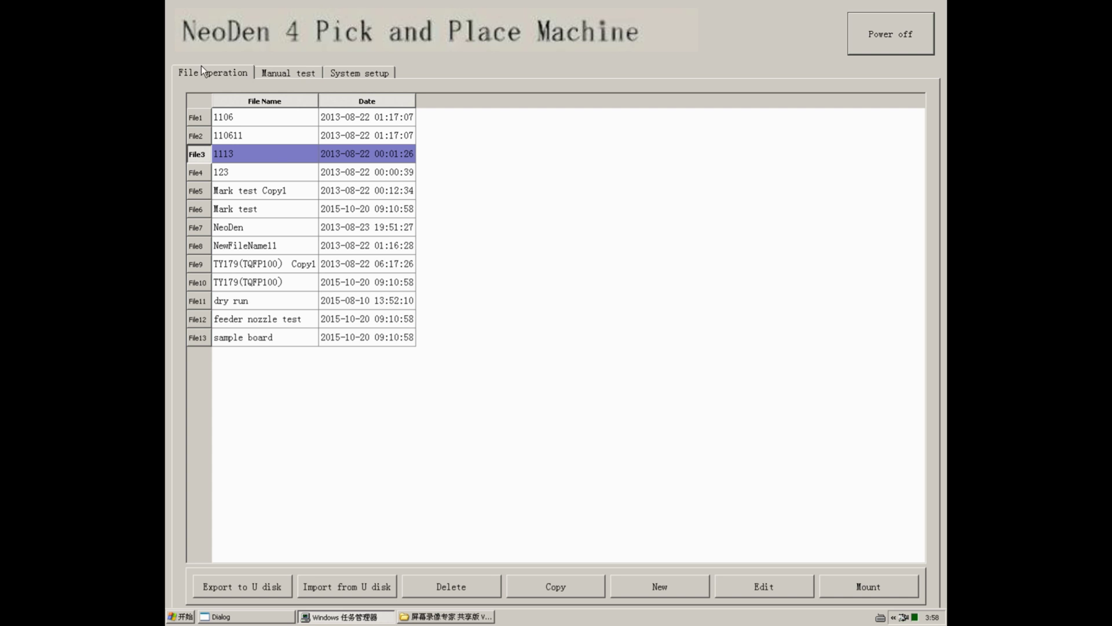
Step: Switch to Manual test, then System setup to show the Feeder configuration table
left_click(288, 72)
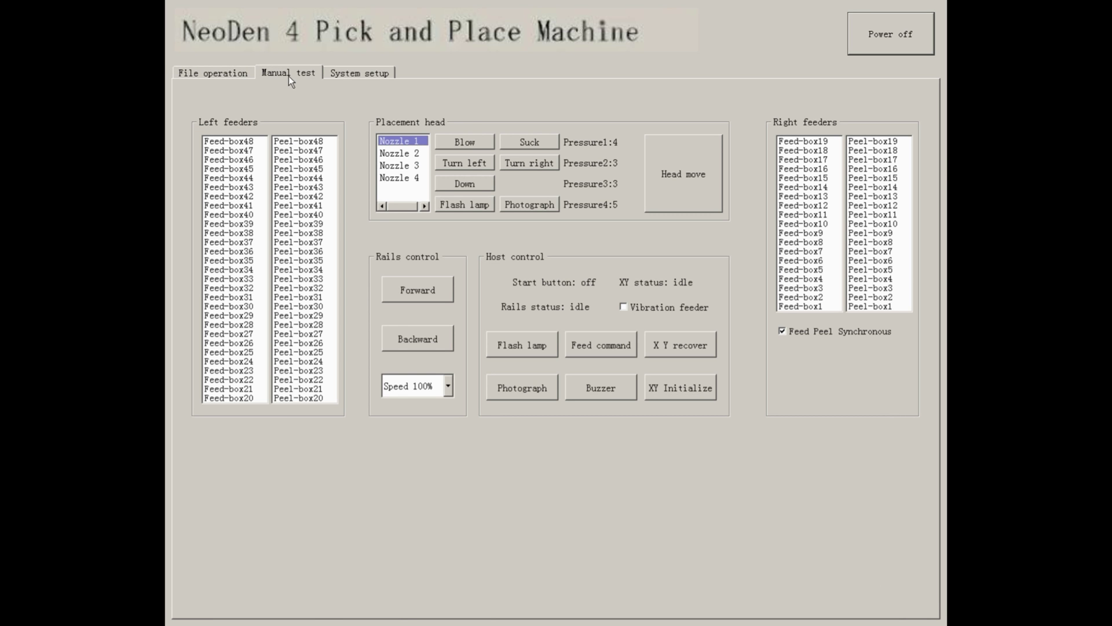
left_click(360, 72)
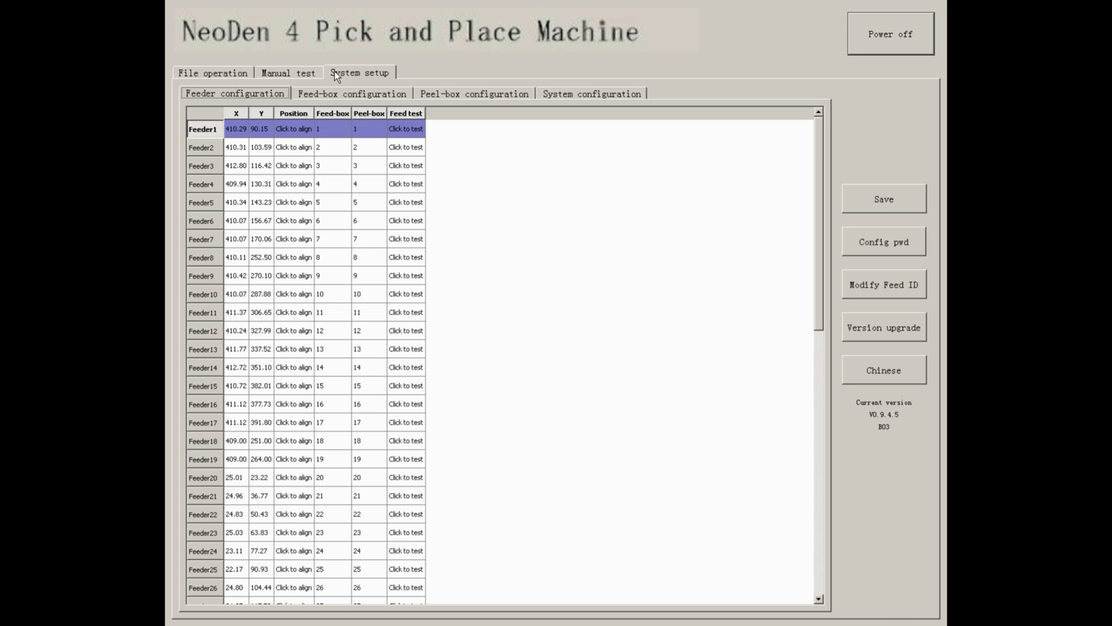
Step: Export mounting file 1113 to the U disk and dismiss the success message
left_click(212, 73)
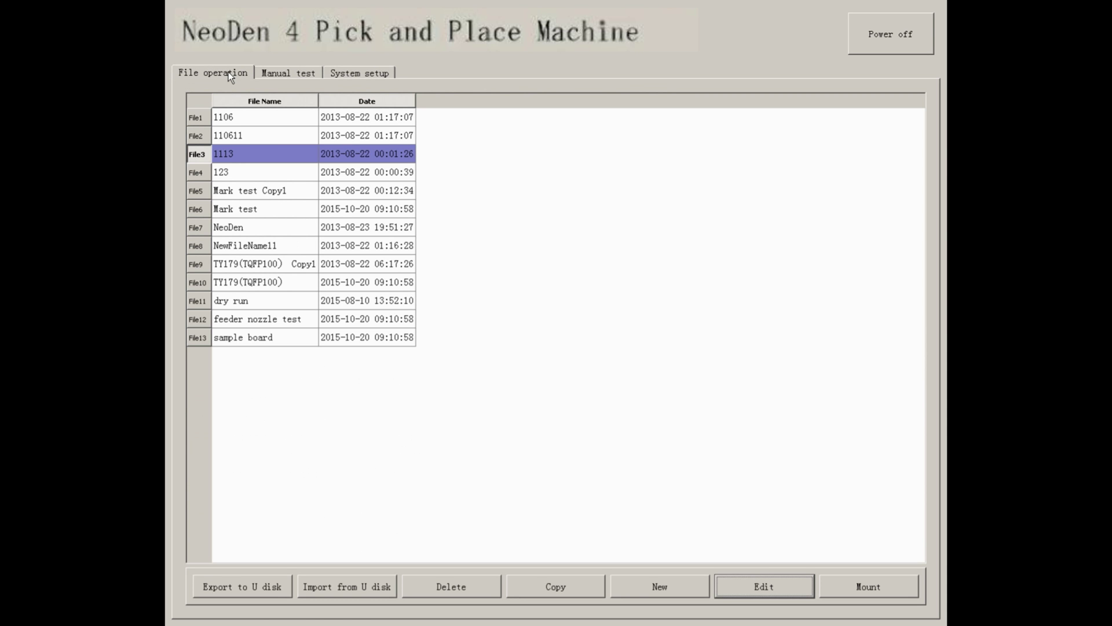
mouse_move(259, 94)
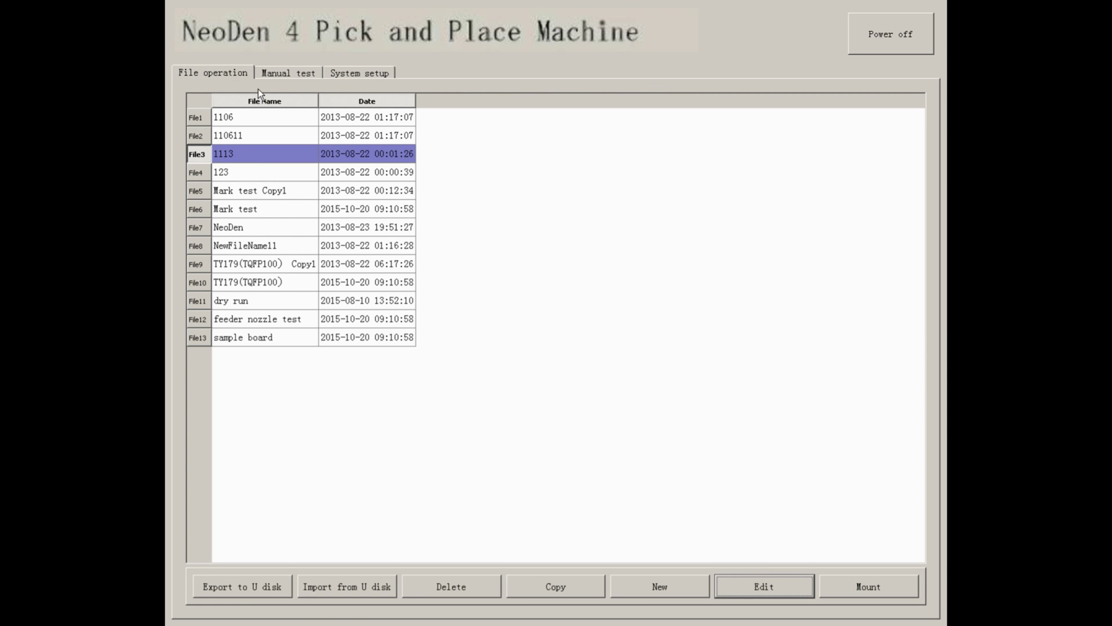
mouse_move(265, 131)
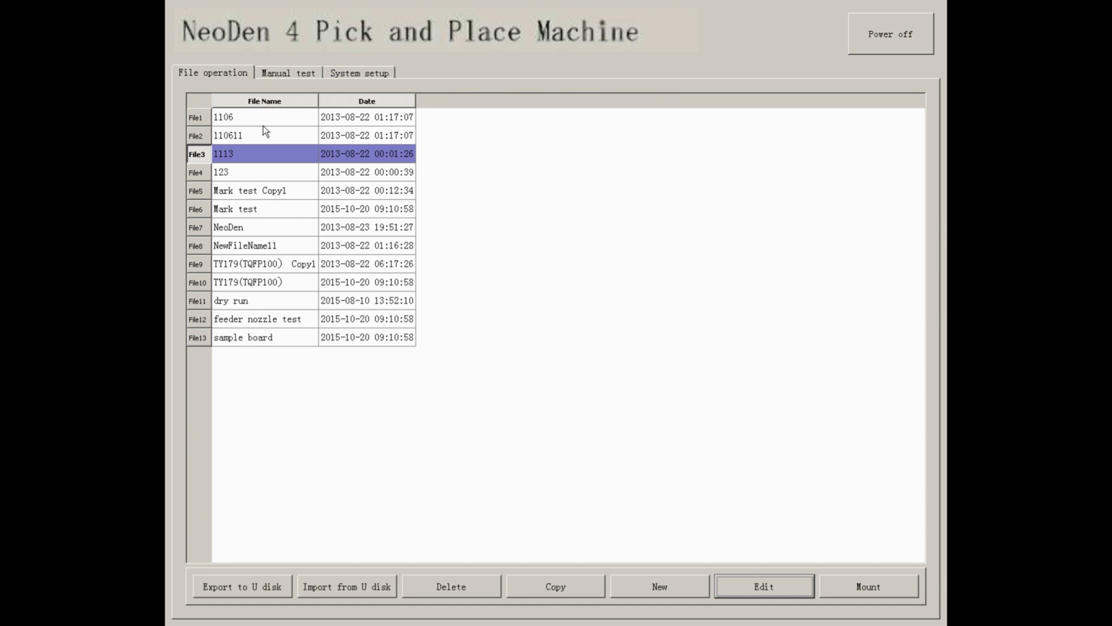
mouse_move(243, 586)
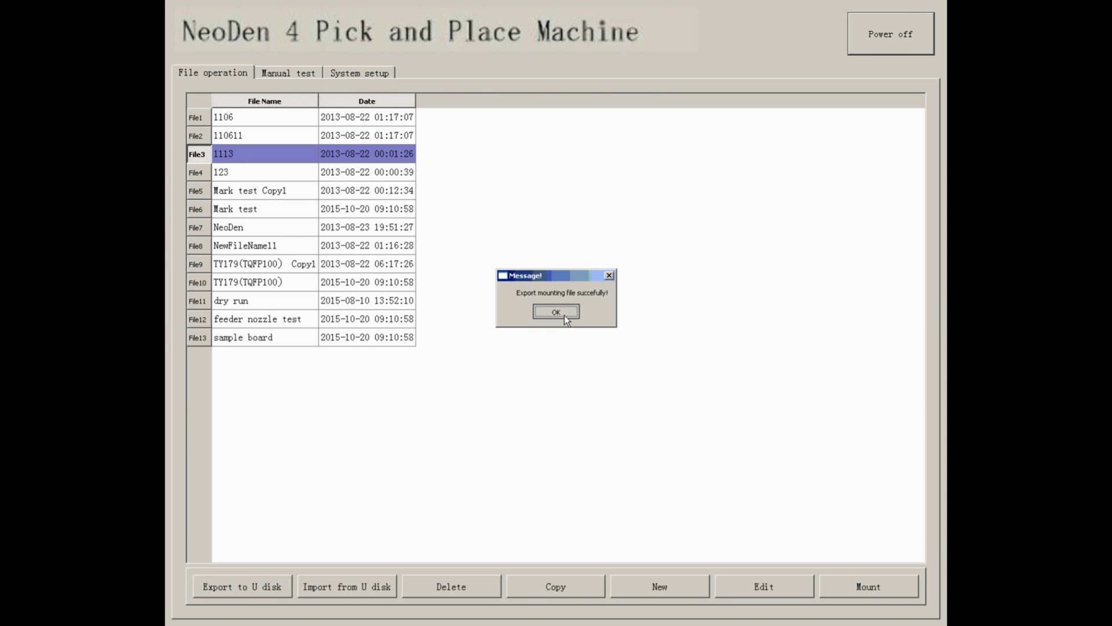
left_click(555, 311)
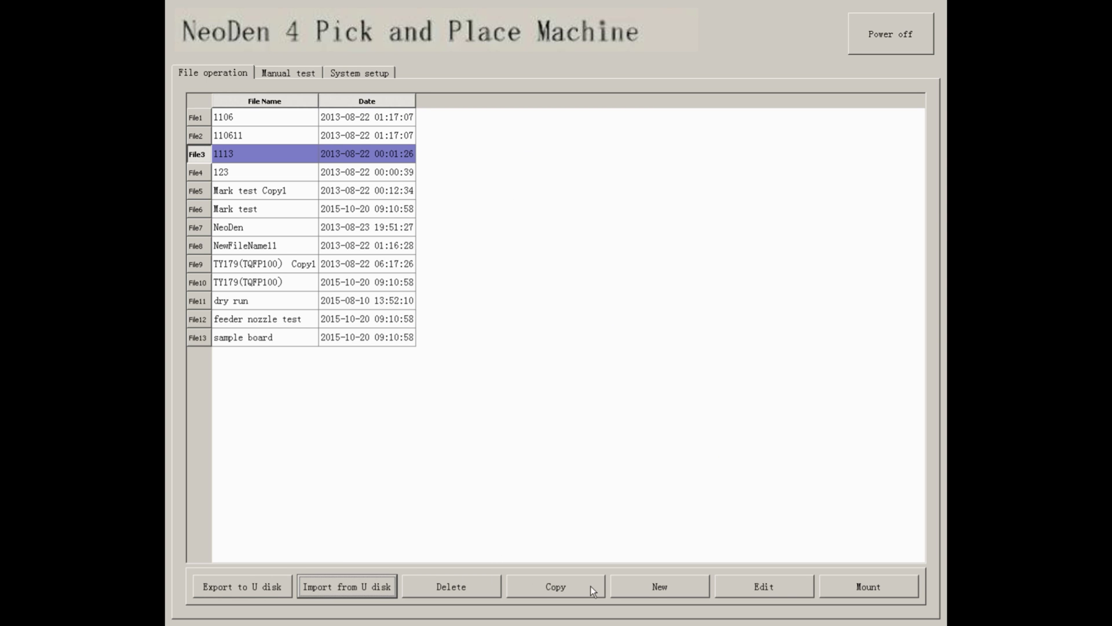
mouse_move(785, 600)
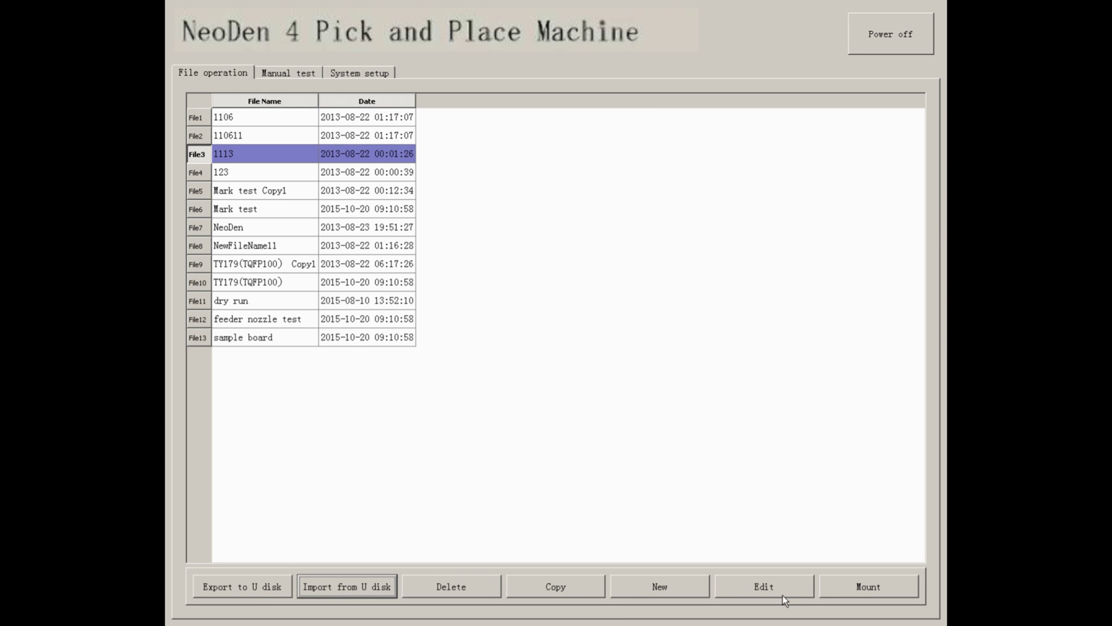
mouse_move(875, 598)
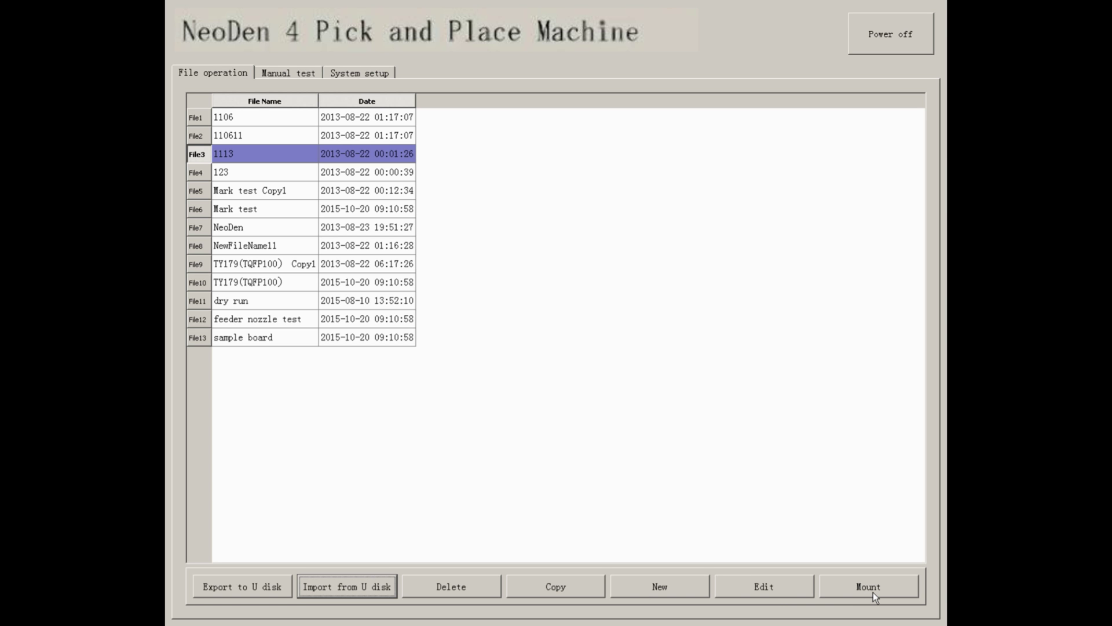
mouse_move(613, 376)
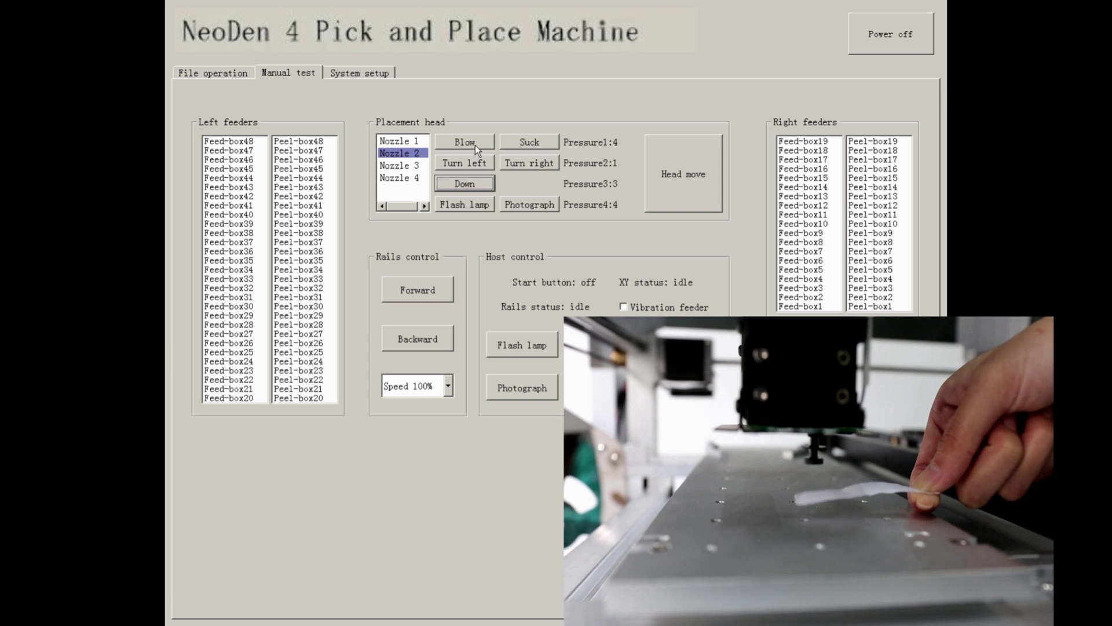
Step: Blow, suck, rotate left and right, and lower nozzle 2
left_click(464, 142)
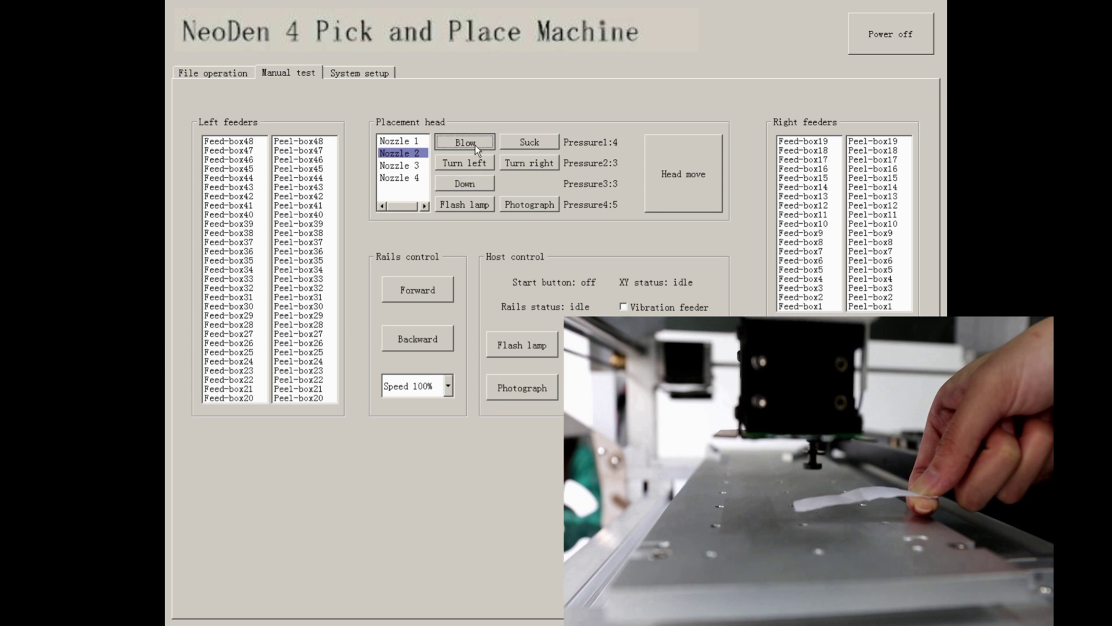
left_click(528, 142)
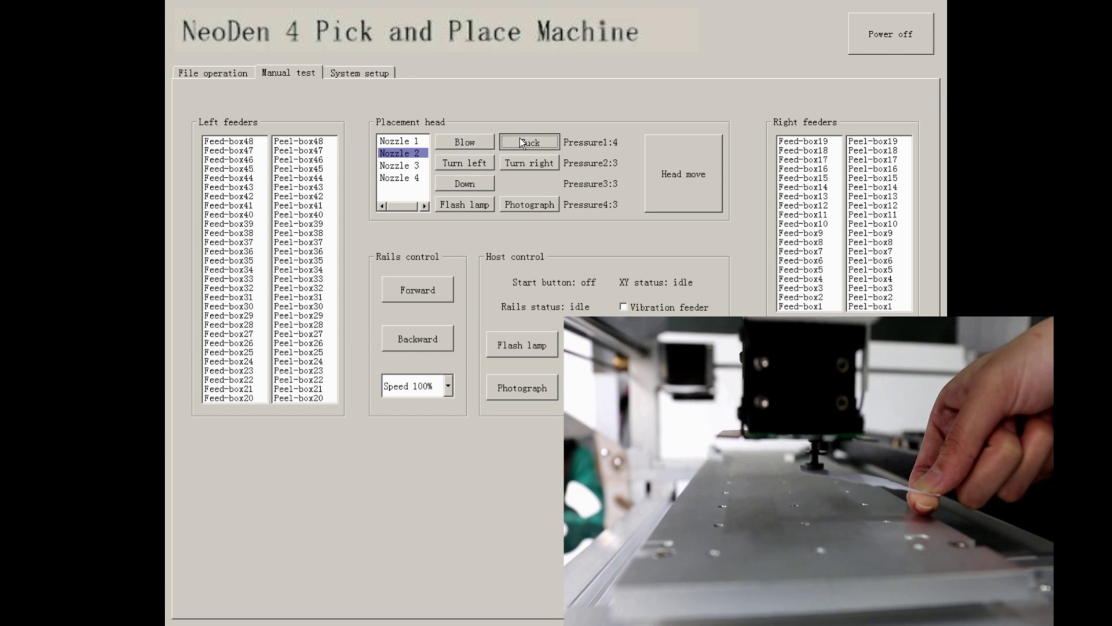
left_click(527, 142)
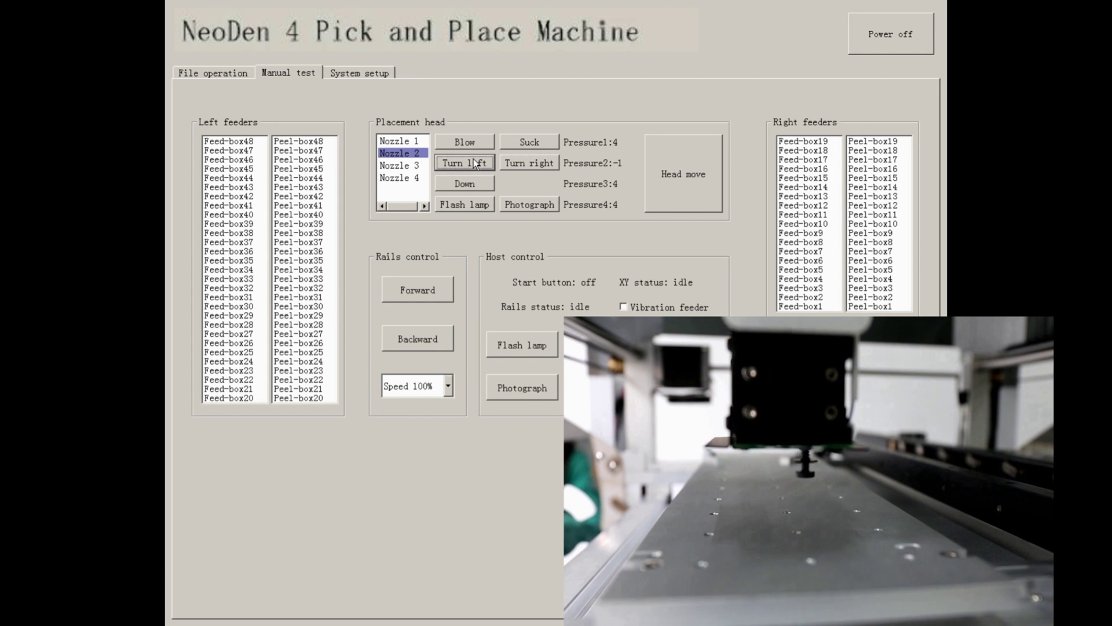
left_click(528, 162)
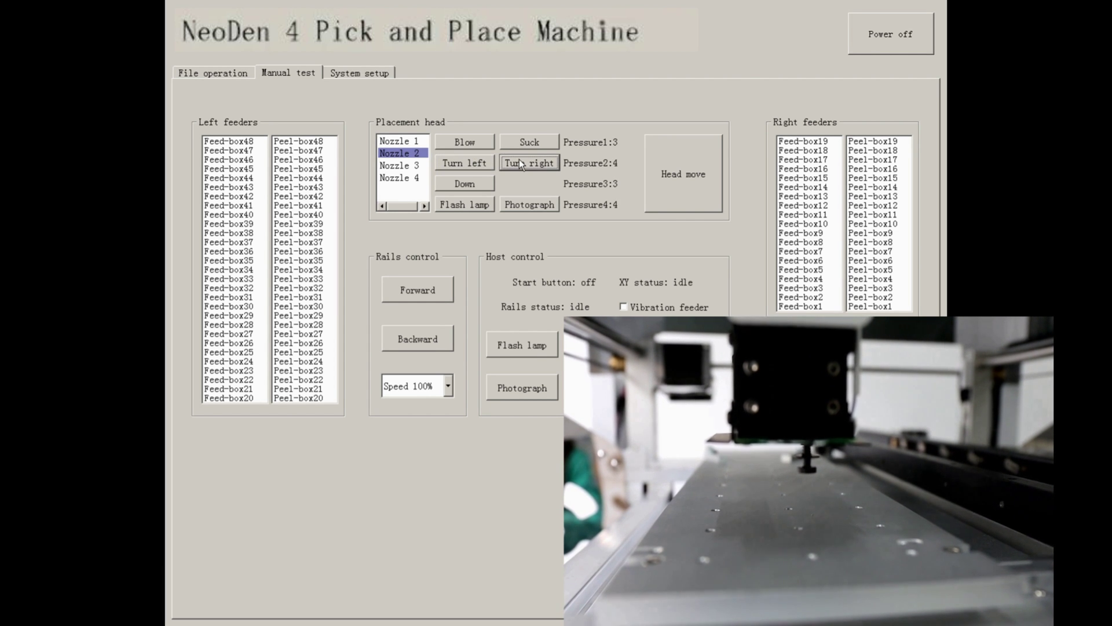
left_click(464, 184)
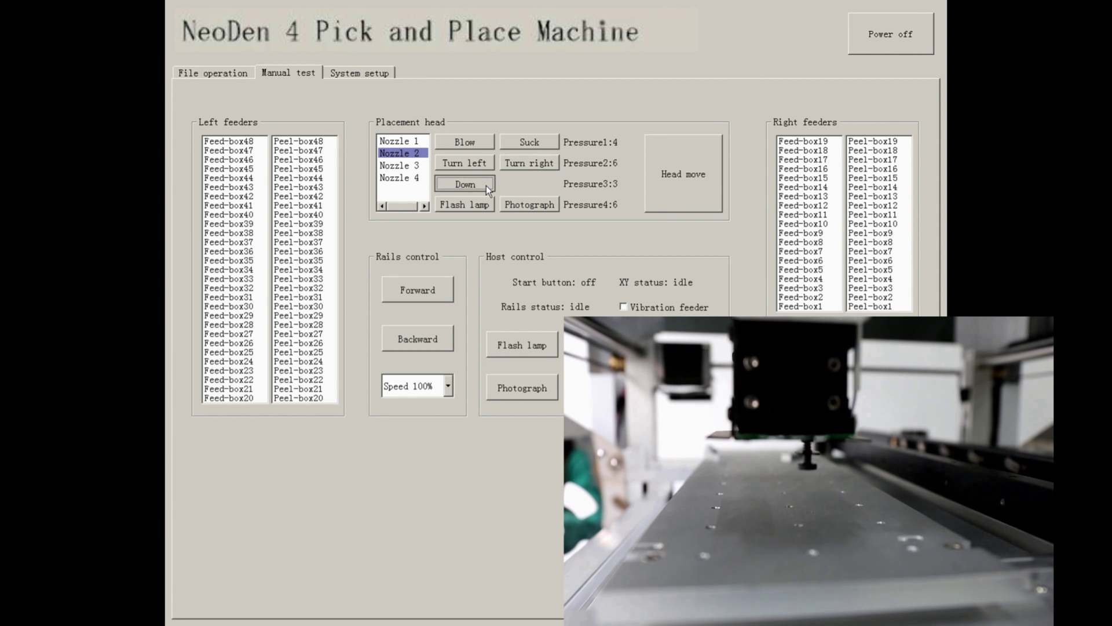
Step: Flash the head lamp, switch it on and off, and take a head-camera photograph
left_click(464, 184)
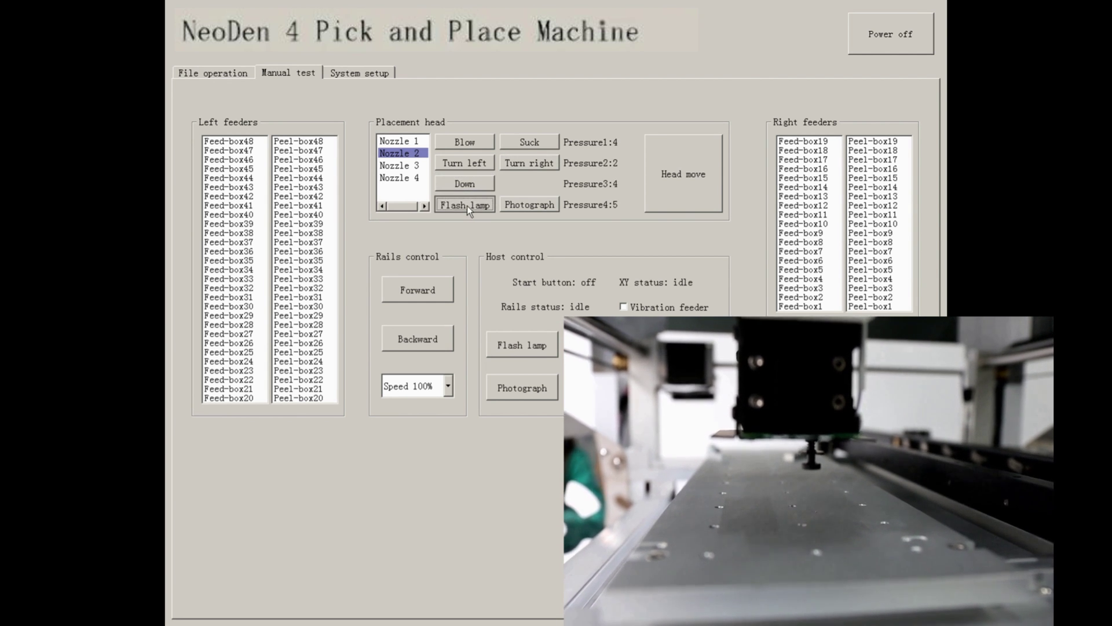
left_click(464, 205)
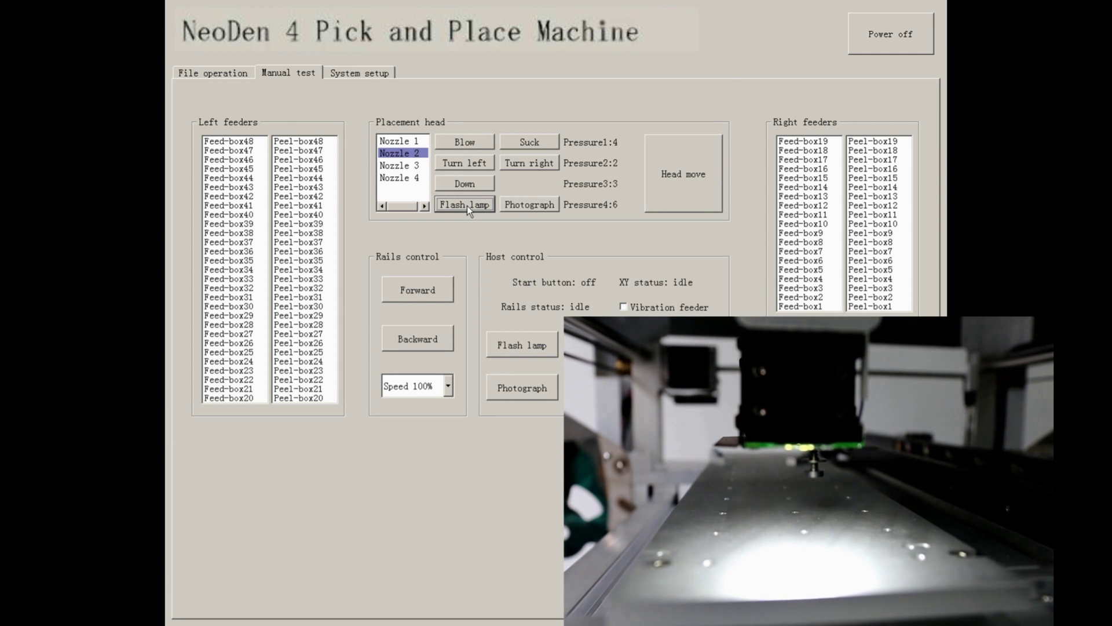
left_click(528, 205)
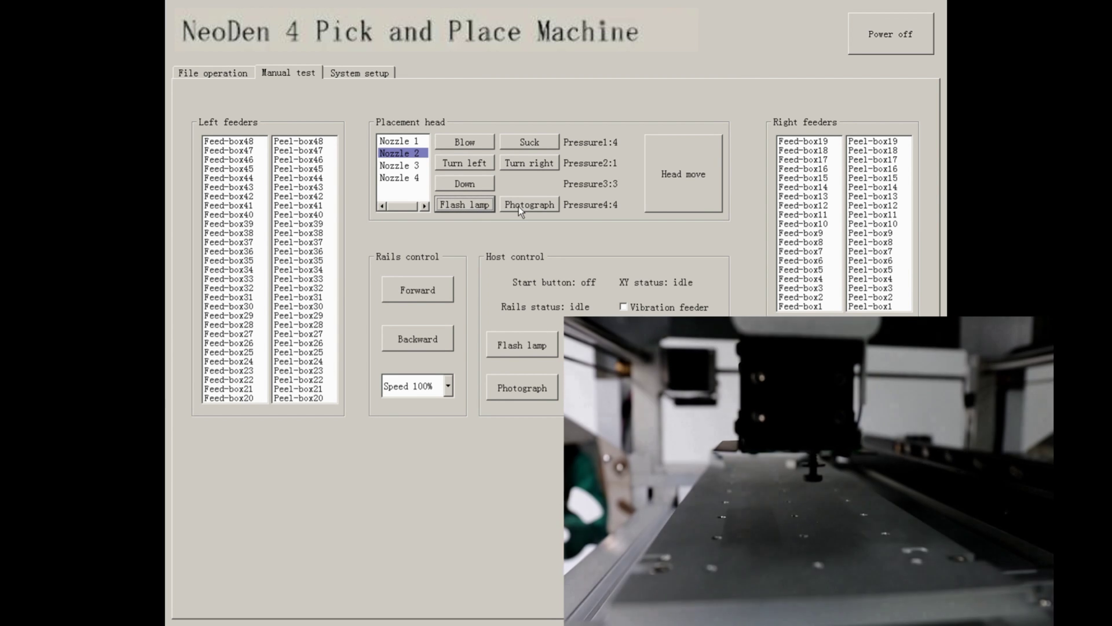
left_click(527, 204)
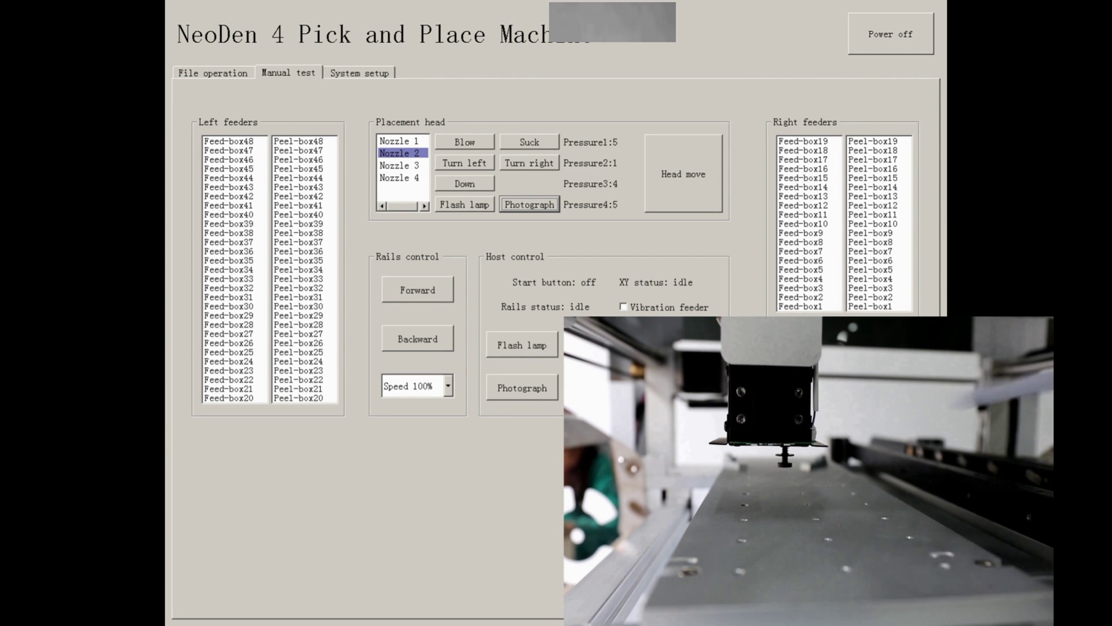
Step: Move the head, run the rails forward and back, set rail speed, flash lamp and photograph
left_click(683, 174)
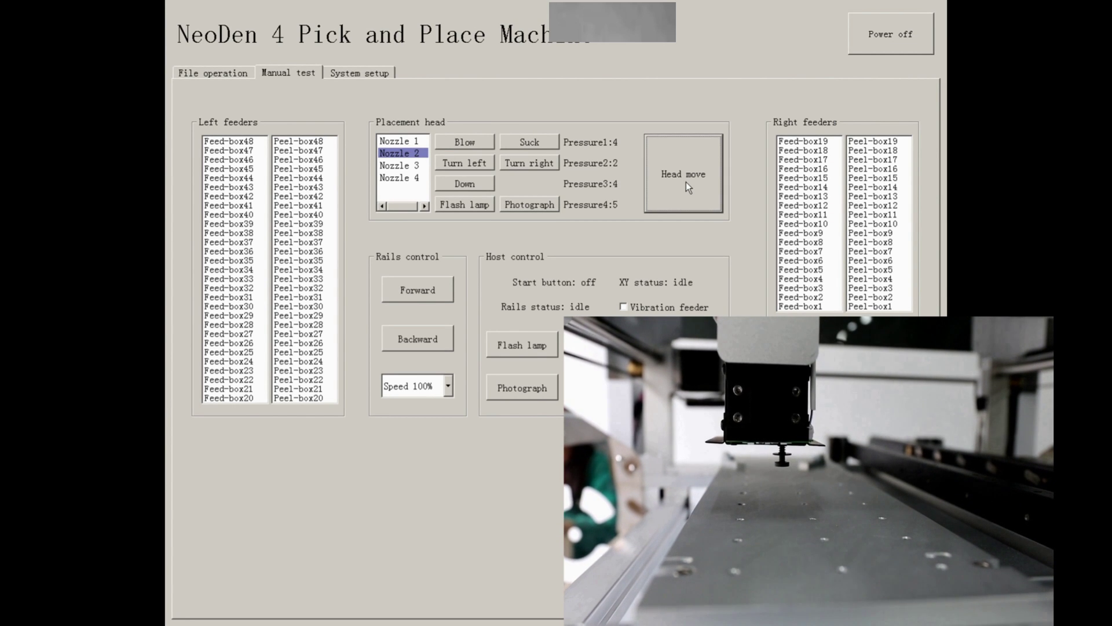
left_click(683, 174)
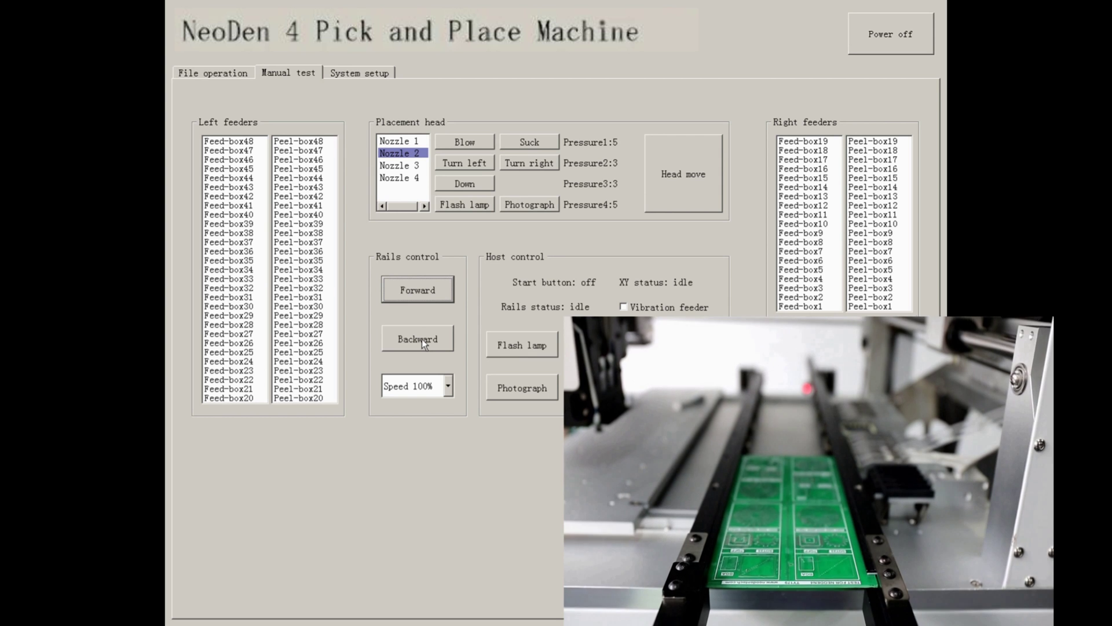
left_click(417, 338)
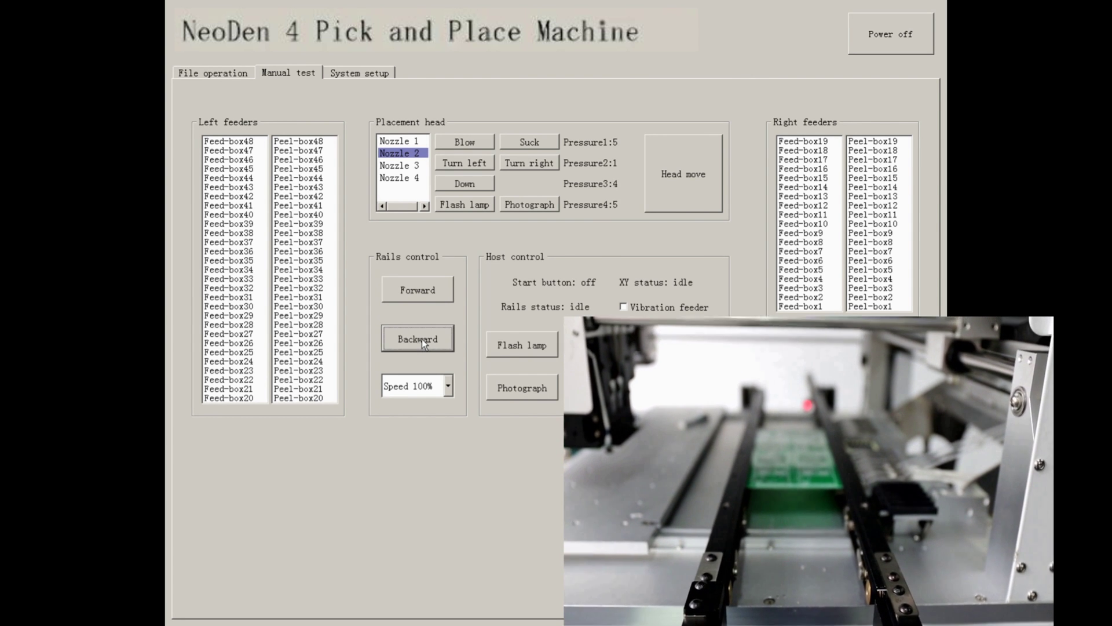
left_click(448, 385)
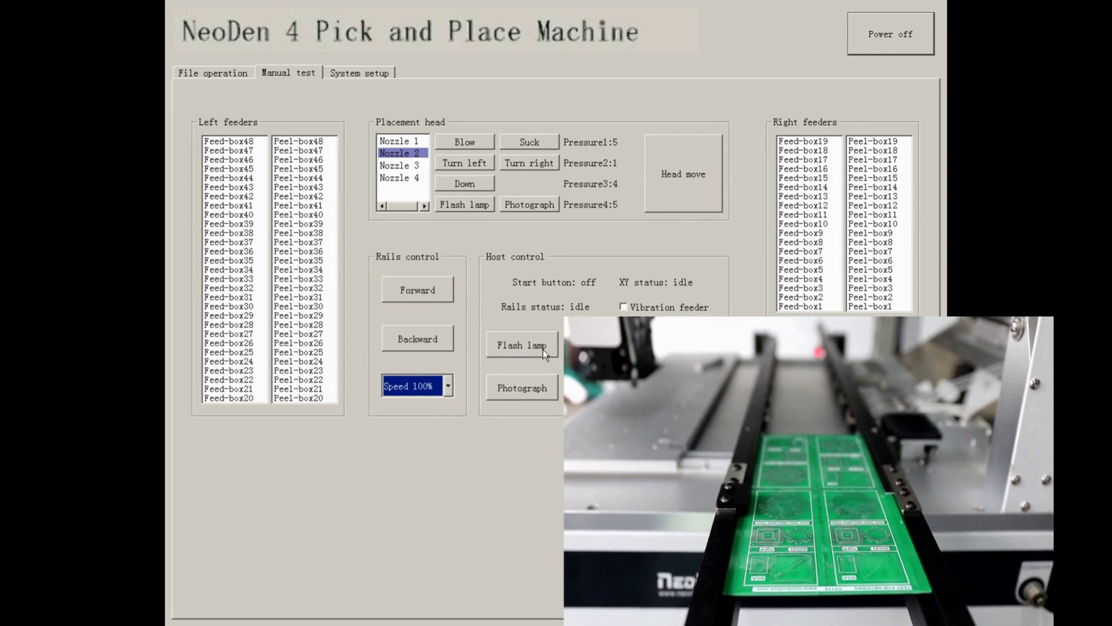
left_click(522, 345)
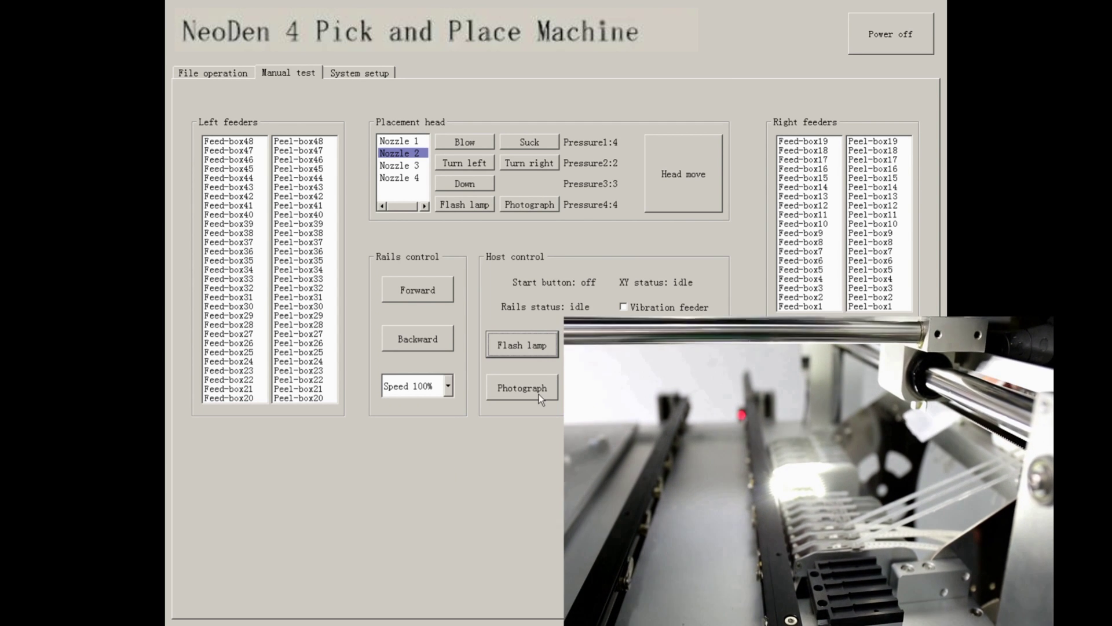
left_click(522, 387)
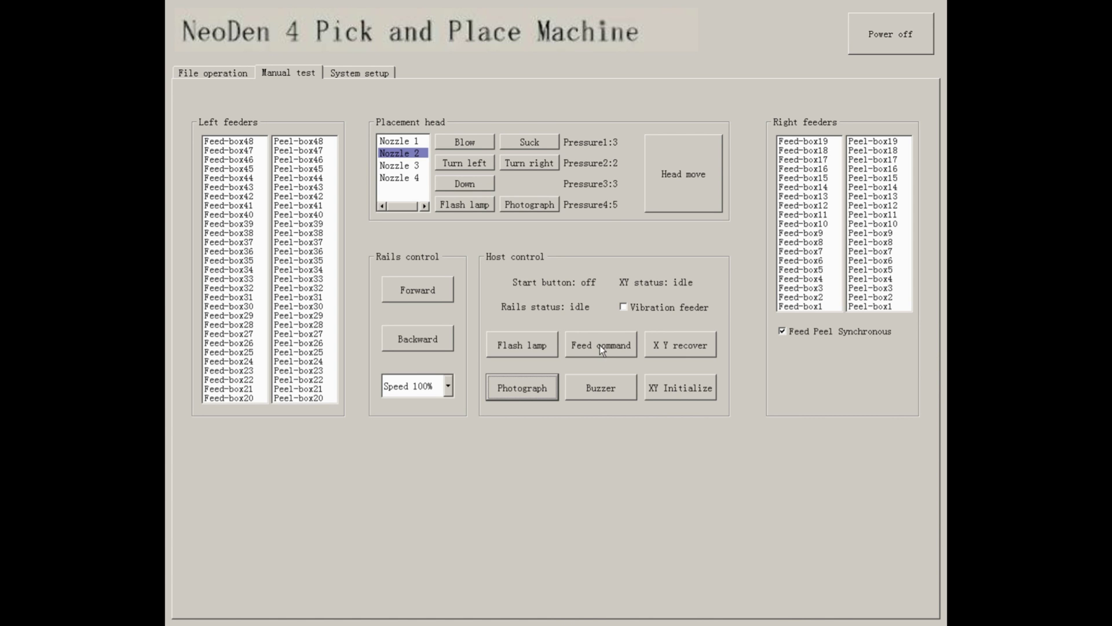
Step: Send repeated feed commands from Host control and sound the buzzer
left_click(600, 345)
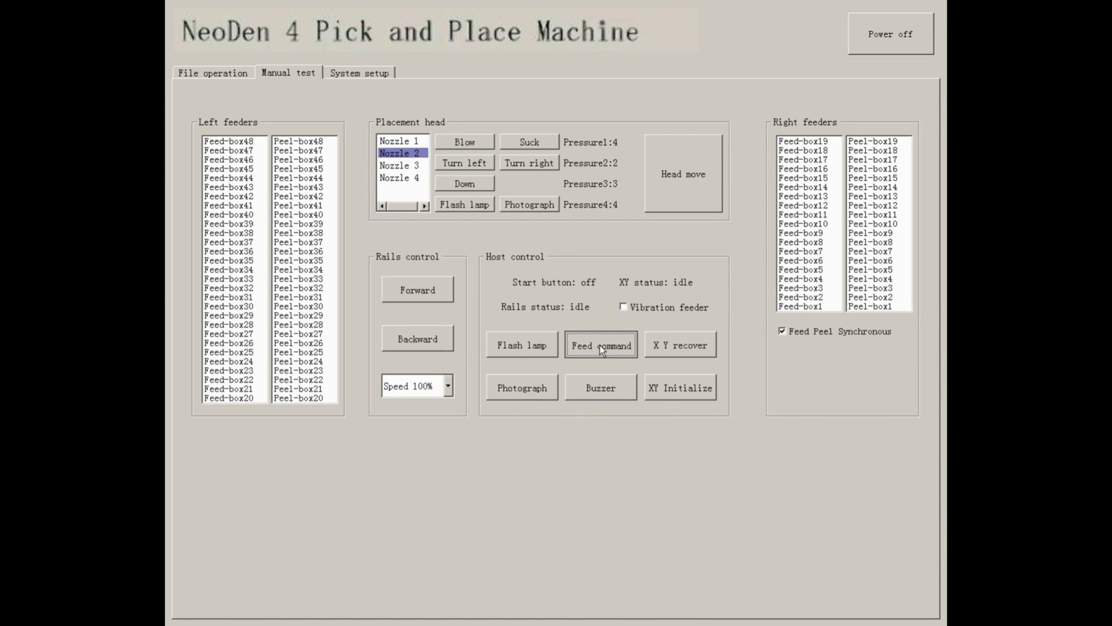
left_click(600, 344)
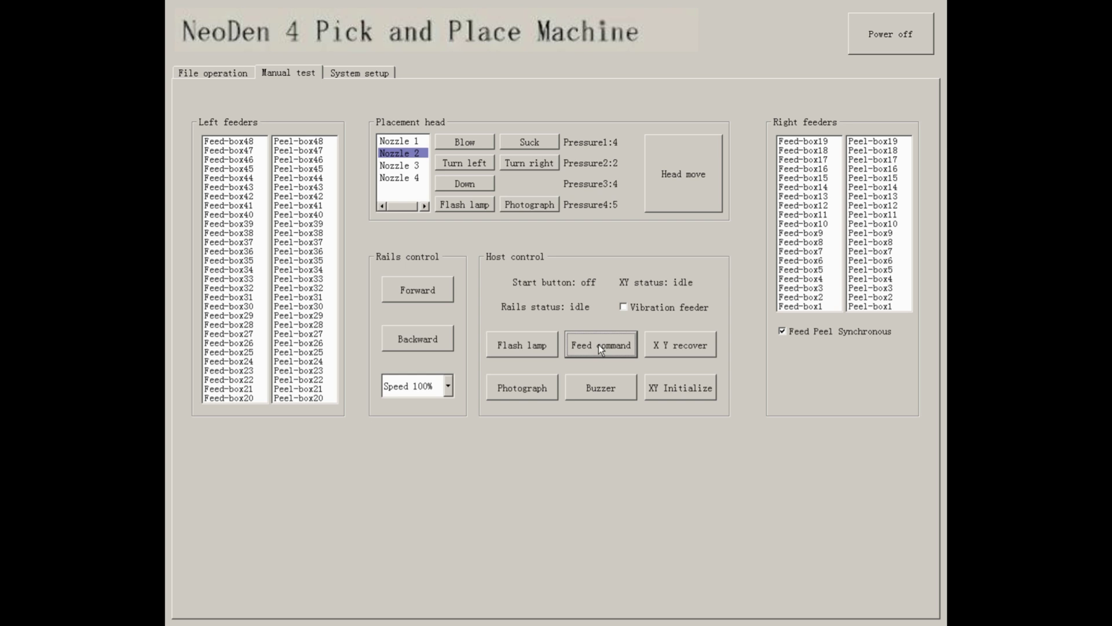
left_click(600, 386)
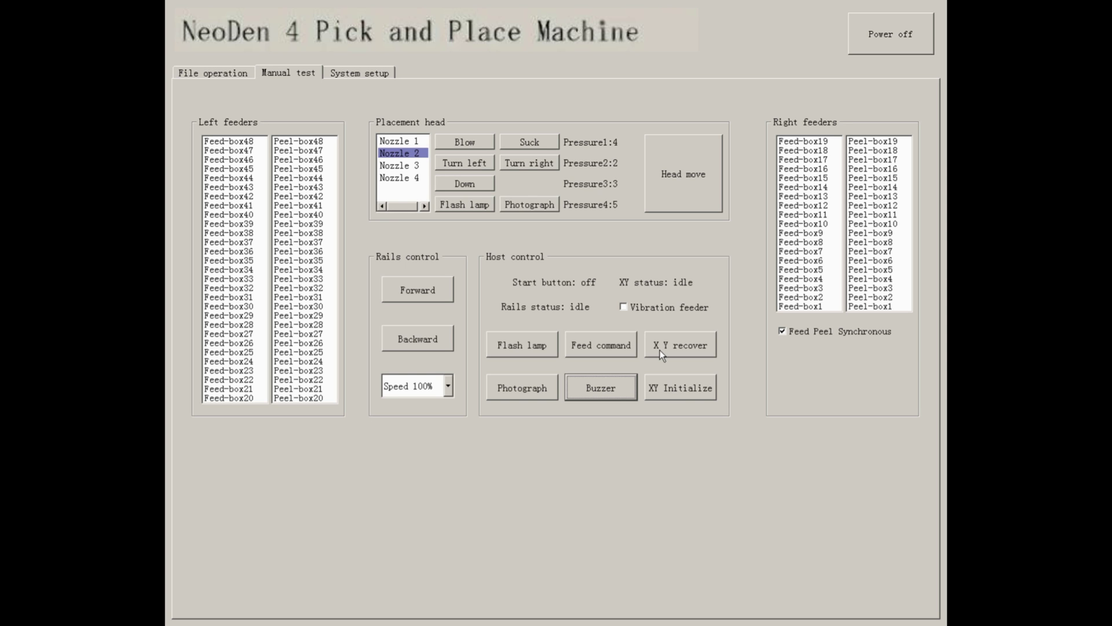
mouse_move(665, 392)
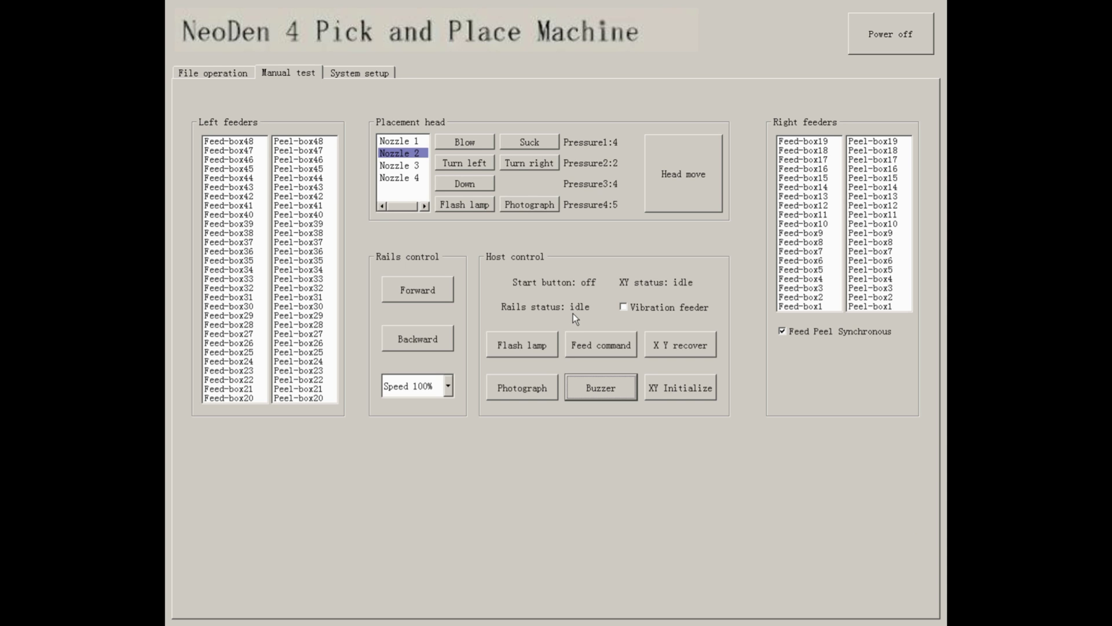
Step: Switch the vibration feeder on and then back off
left_click(623, 307)
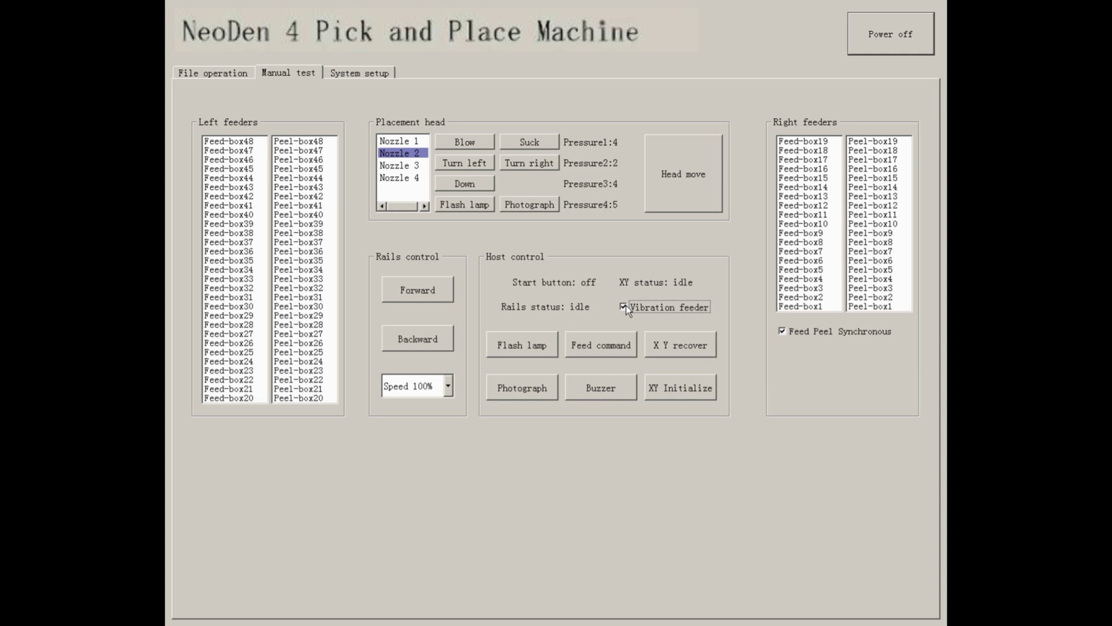
left_click(624, 307)
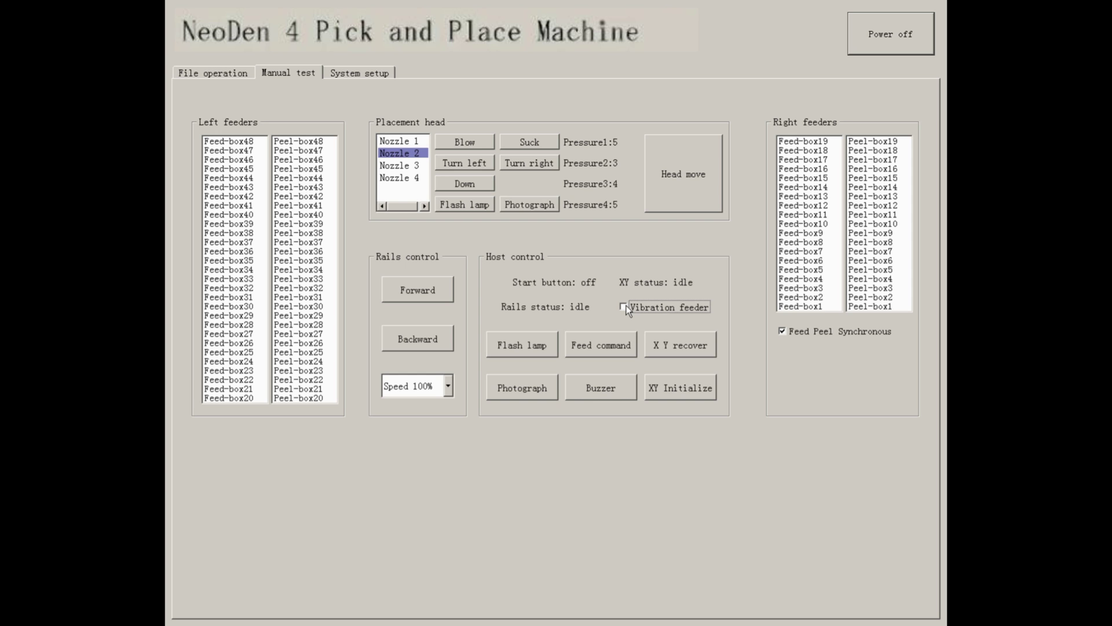
left_click(802, 306)
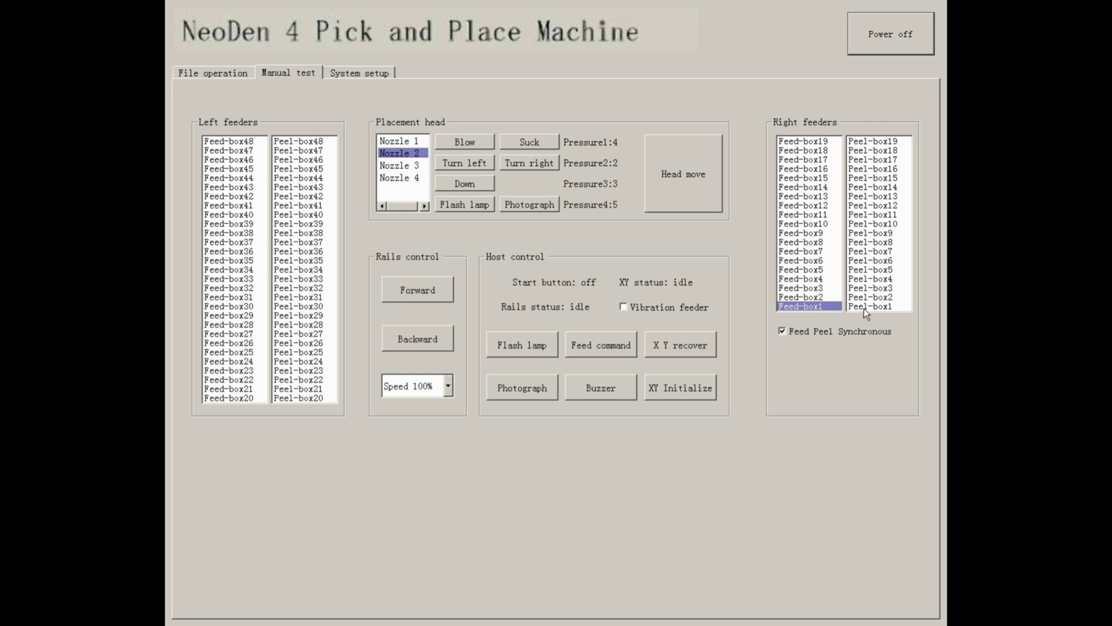
Step: Select Peel-box1 and Peel-box2 under Right feeders and untick Feed Peel Synchronous
left_click(876, 306)
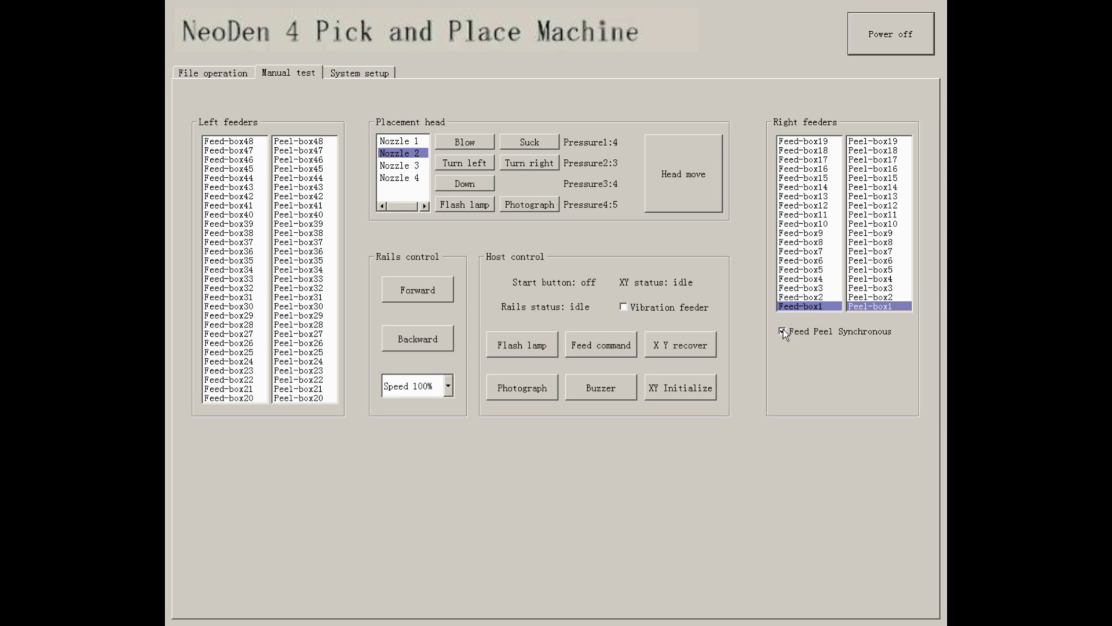
left_click(783, 331)
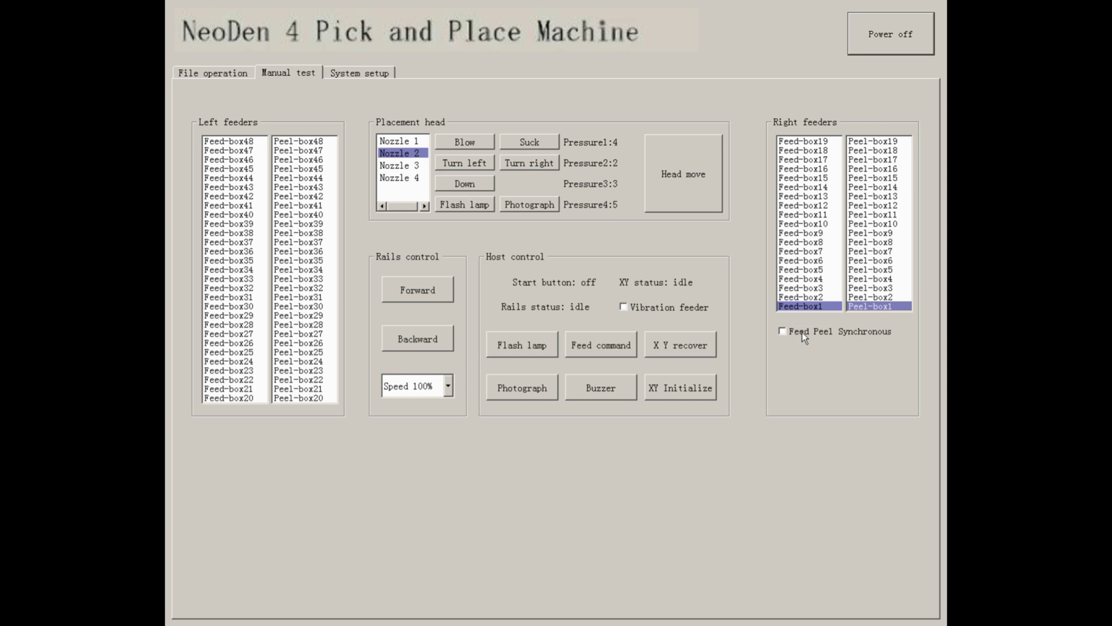
left_click(875, 297)
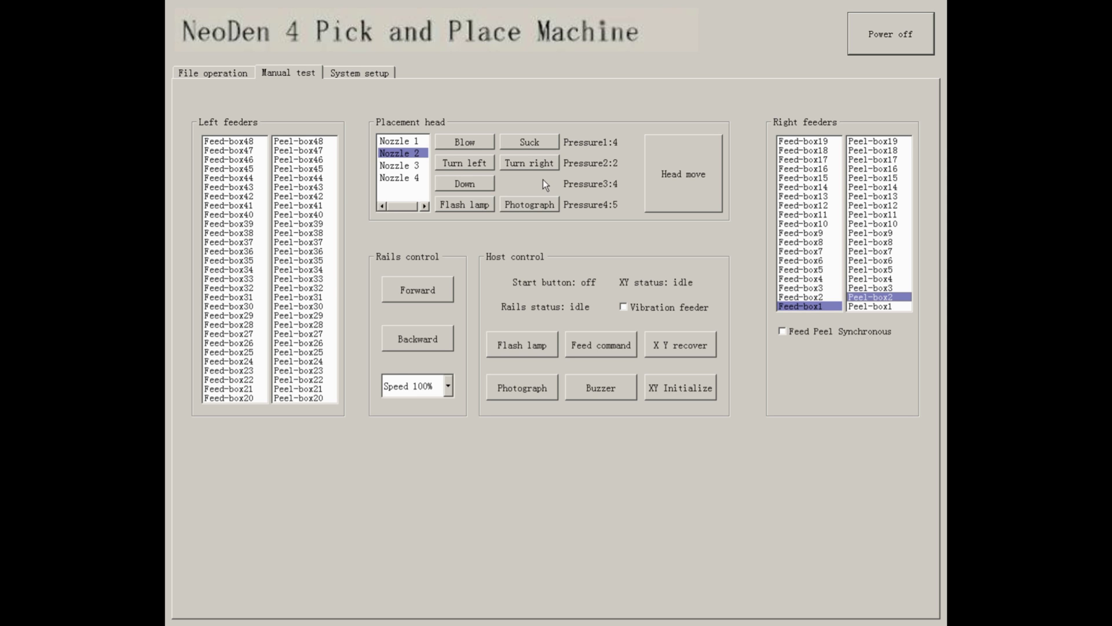
left_click(359, 72)
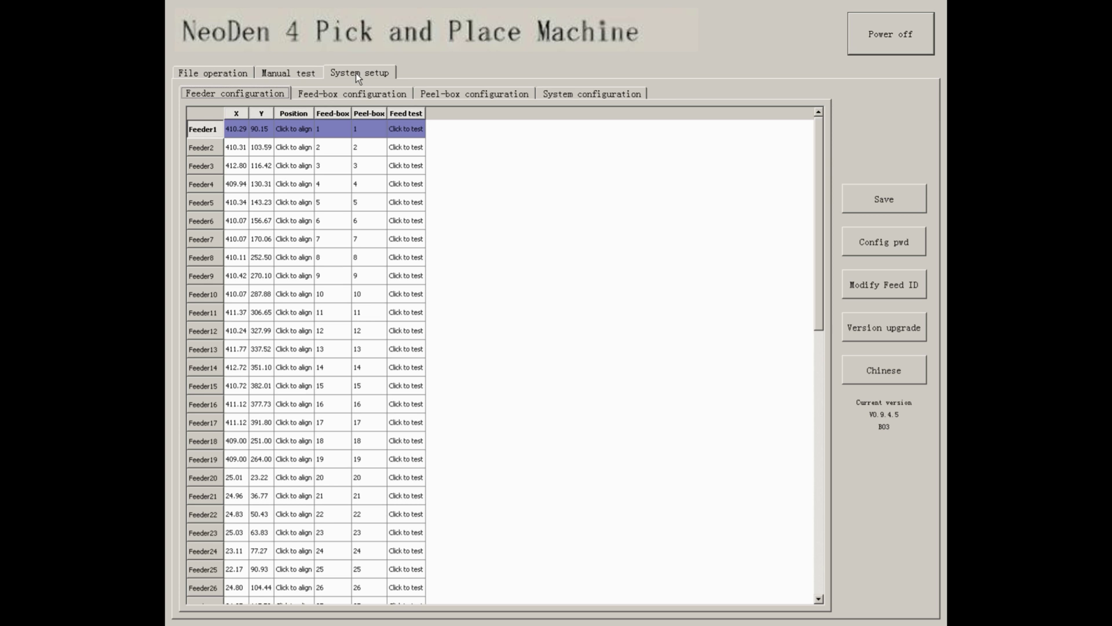
mouse_move(261, 91)
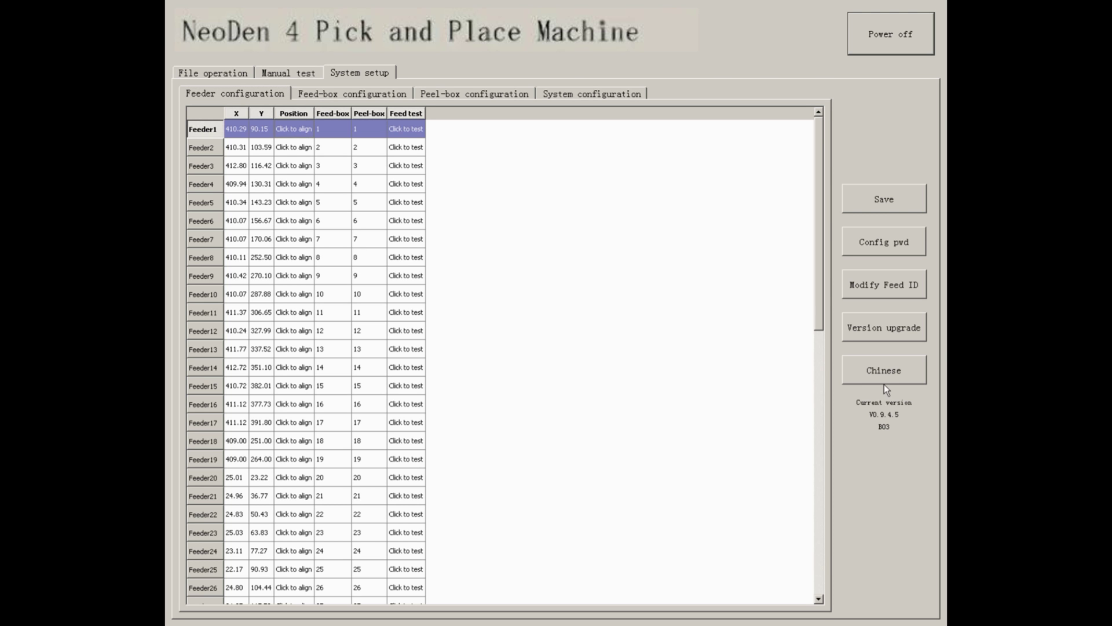
Step: Inspect Feeder1's row and its feed-box entry, then view the feed-box configuration table
left_click(293, 129)
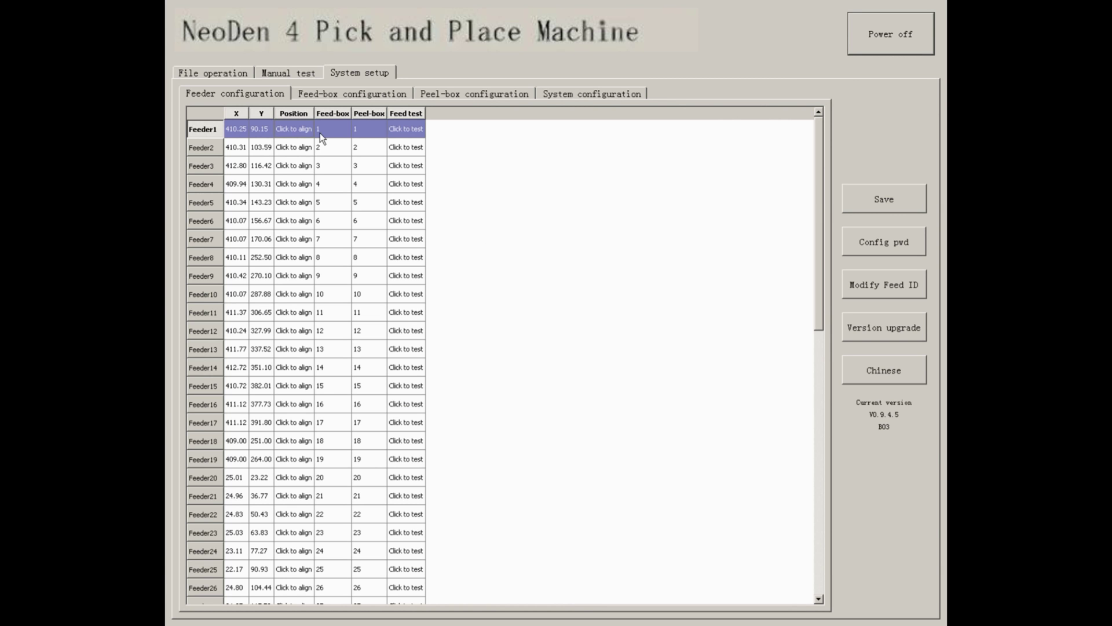
left_click(330, 129)
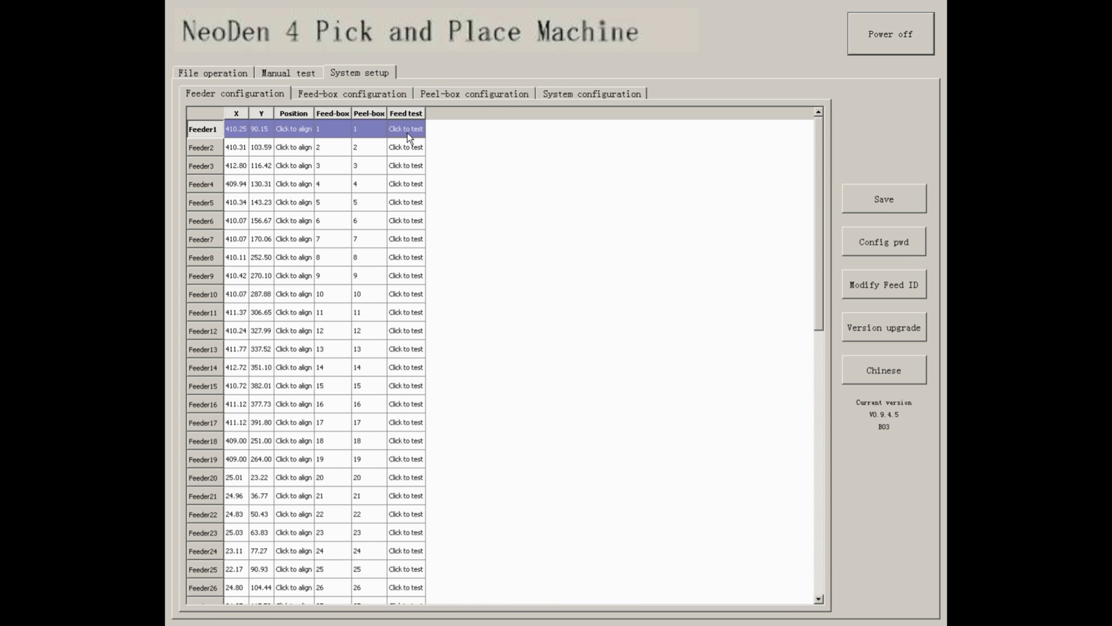
mouse_move(347, 110)
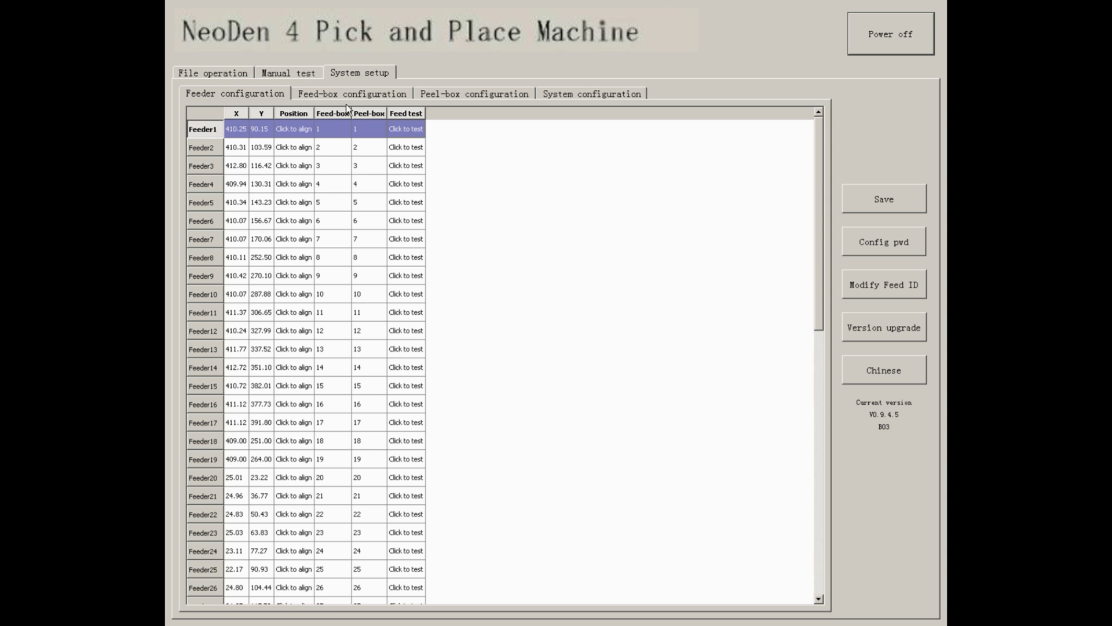
left_click(352, 92)
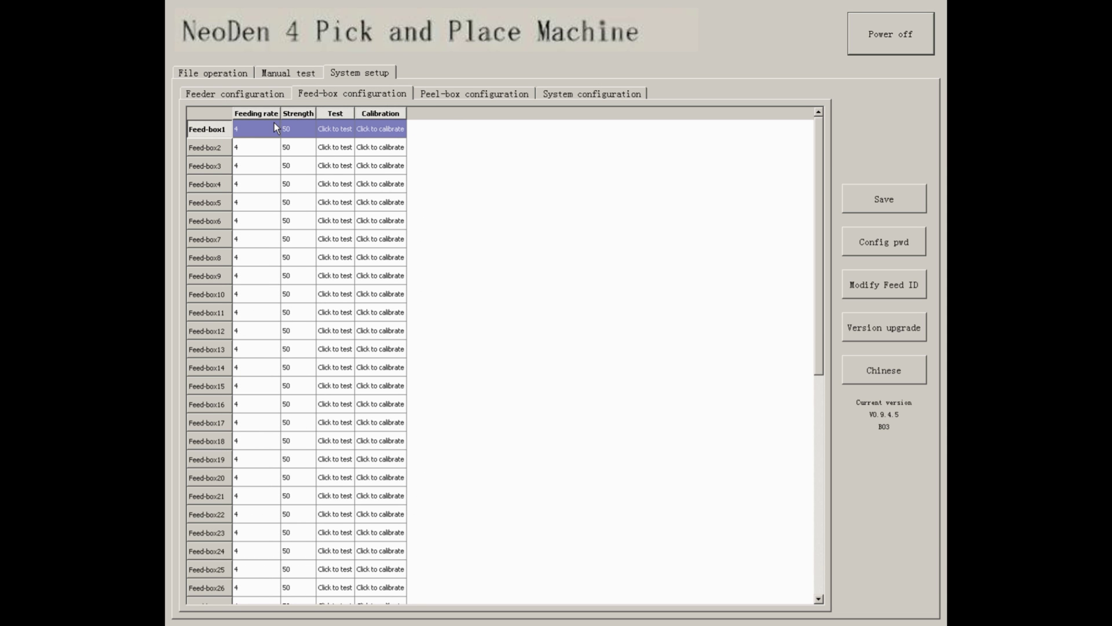
mouse_move(305, 132)
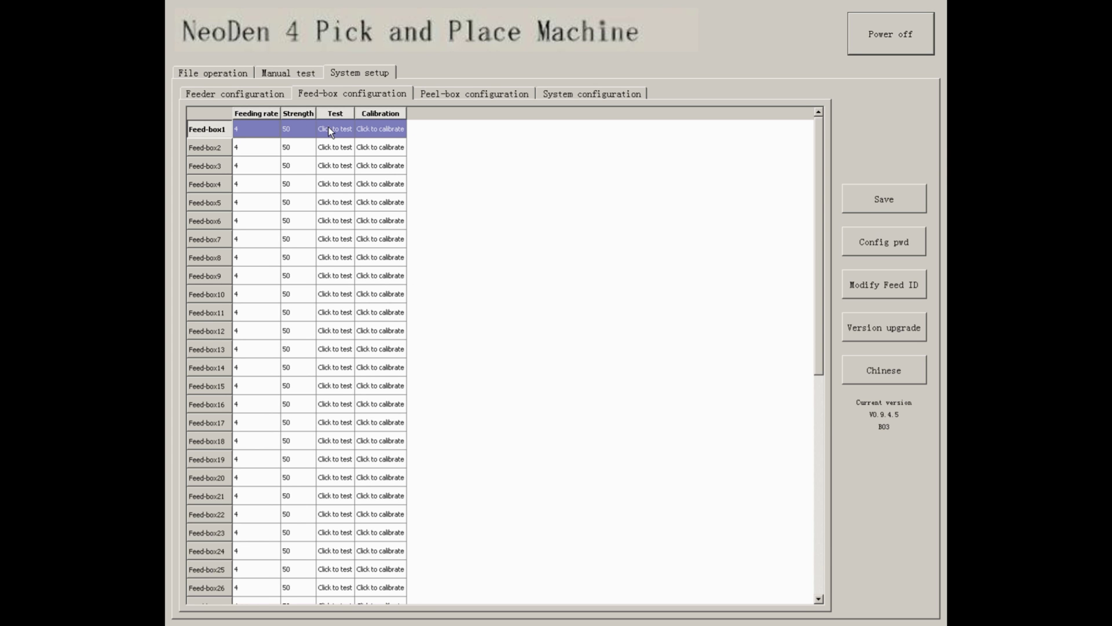
mouse_move(269, 133)
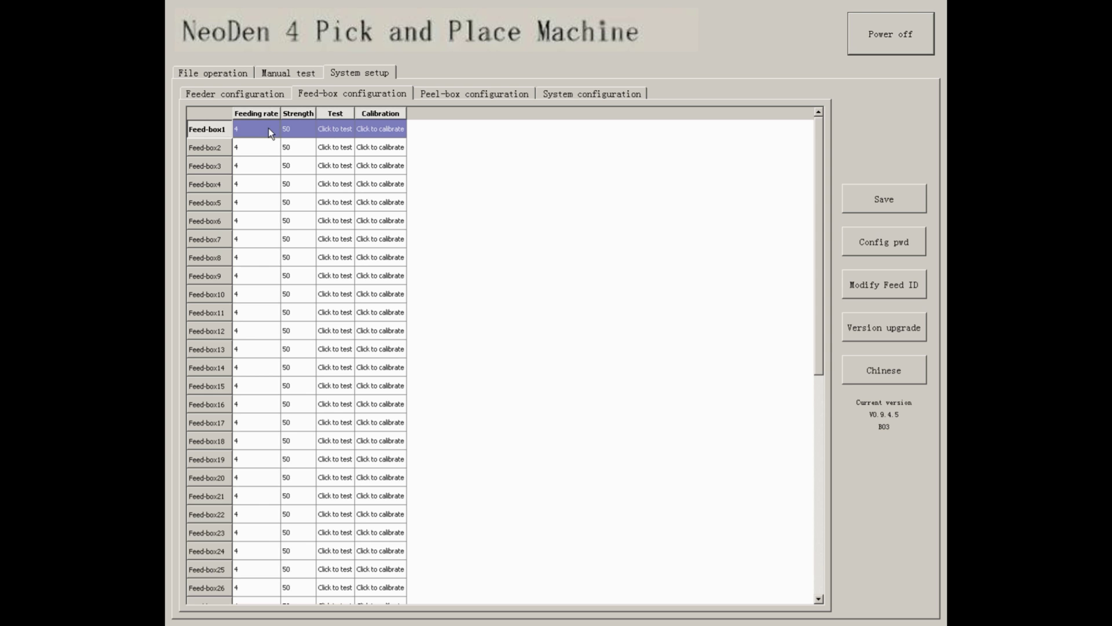
left_click(274, 129)
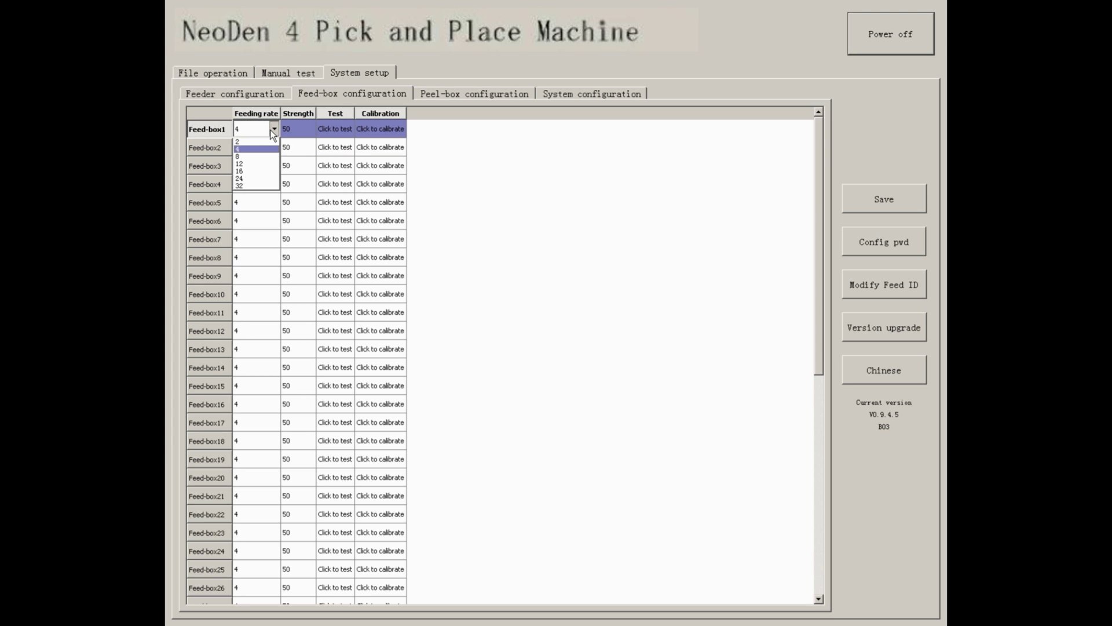
left_click(240, 143)
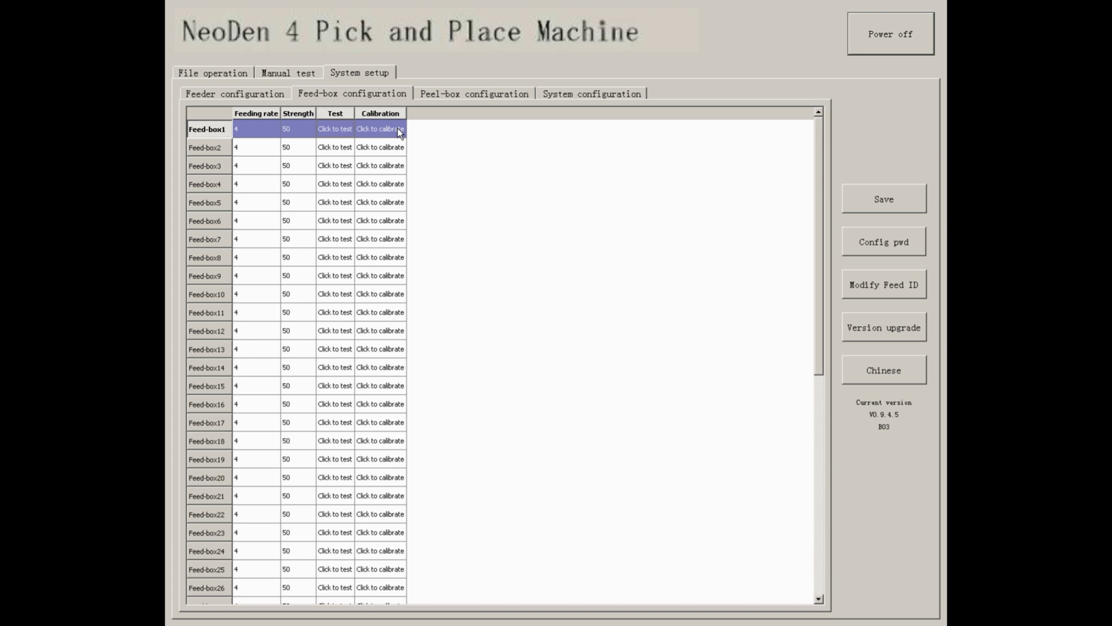
mouse_move(393, 138)
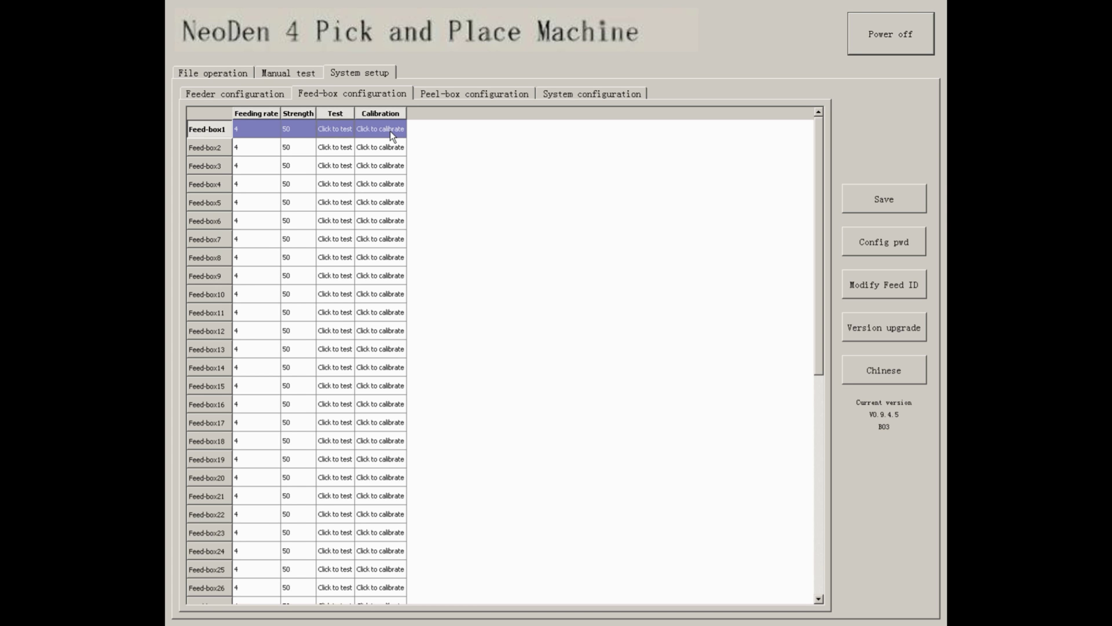
left_click(473, 93)
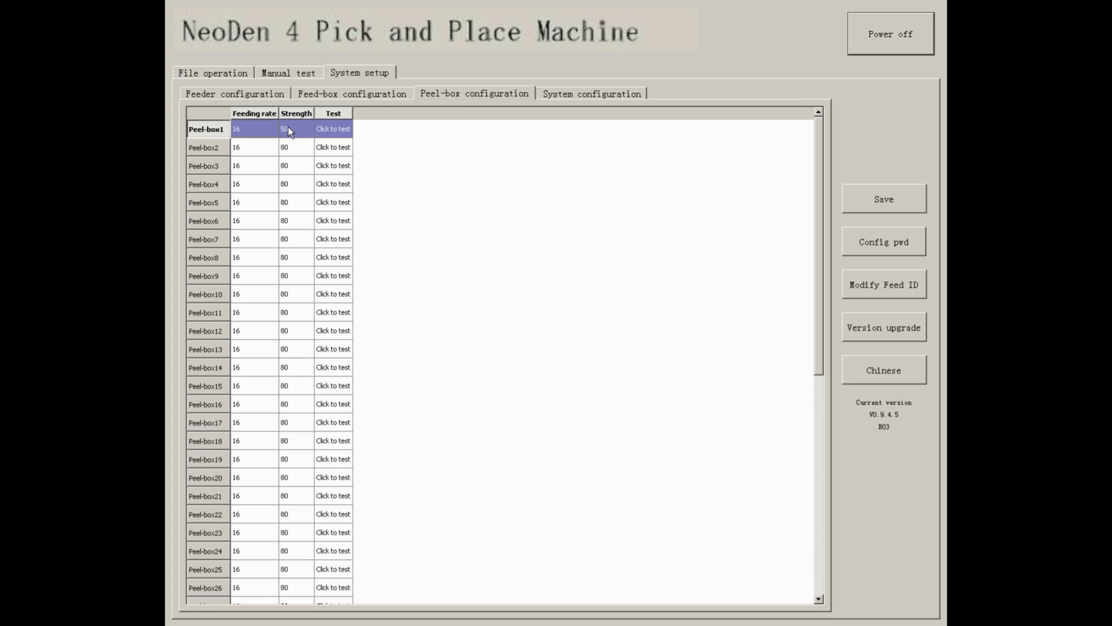
mouse_move(262, 135)
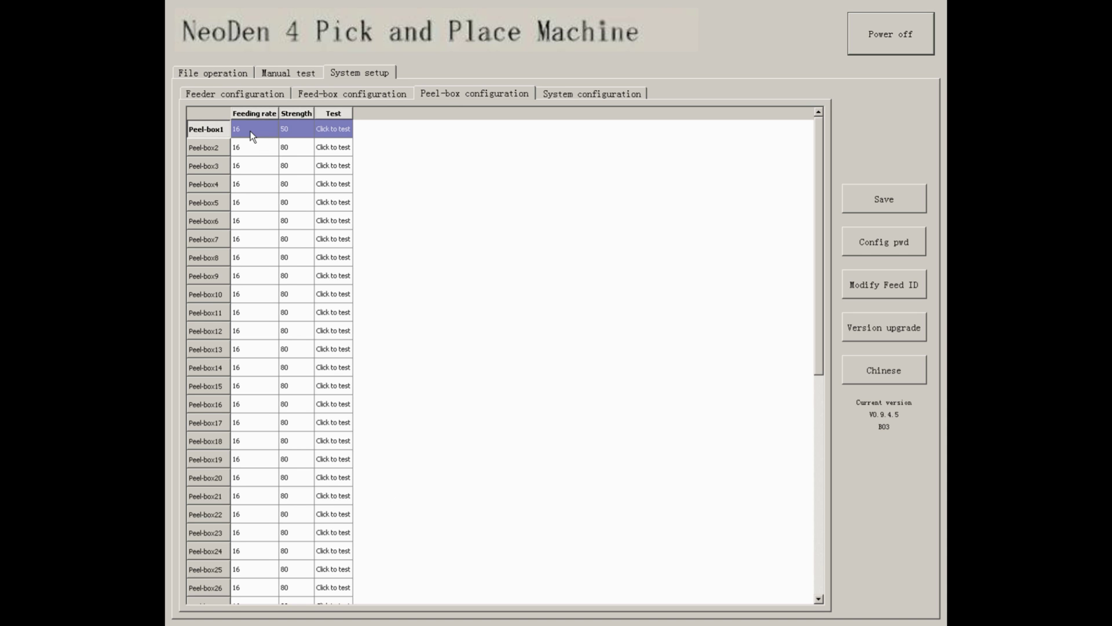
Step: Glance at feed-box settings, then return to the peel-box table (Peel-box1 rate 16, strength 50)
left_click(351, 92)
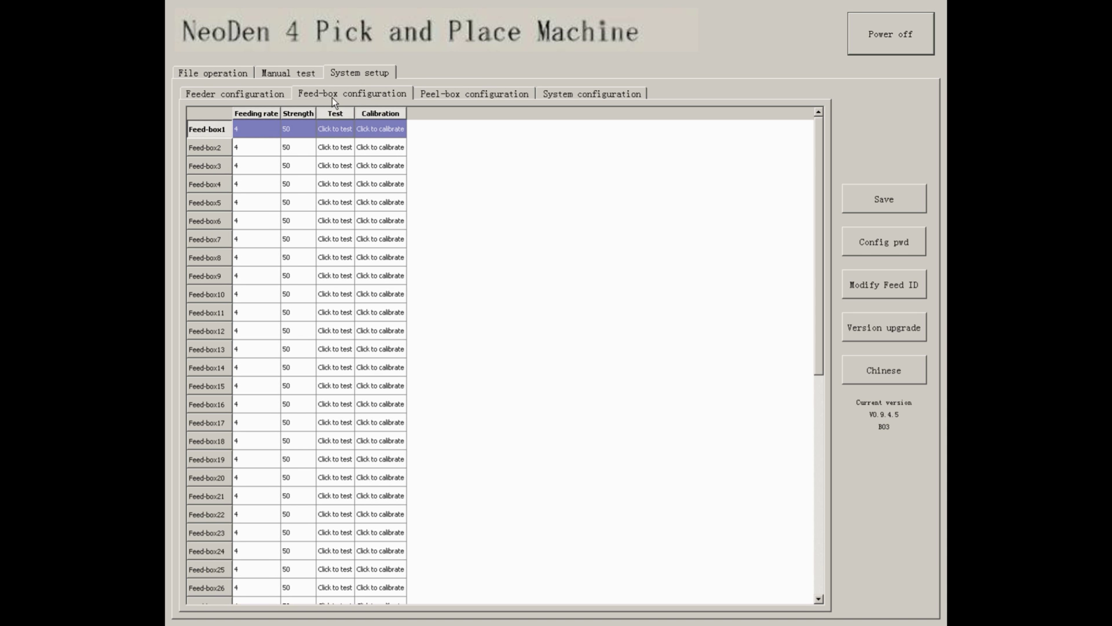
left_click(474, 93)
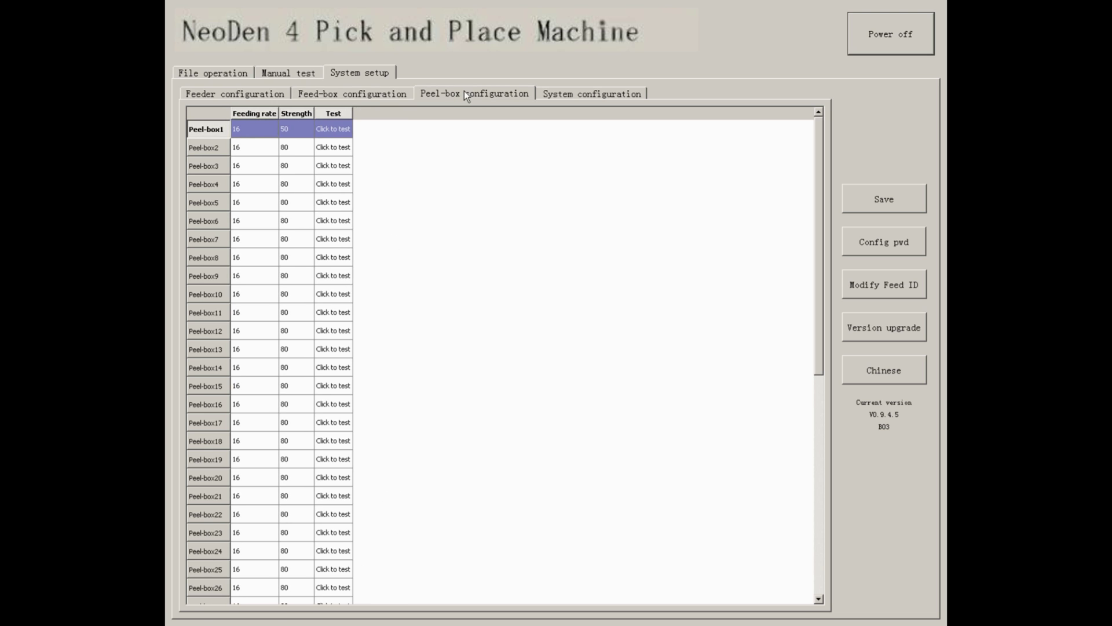
mouse_move(339, 136)
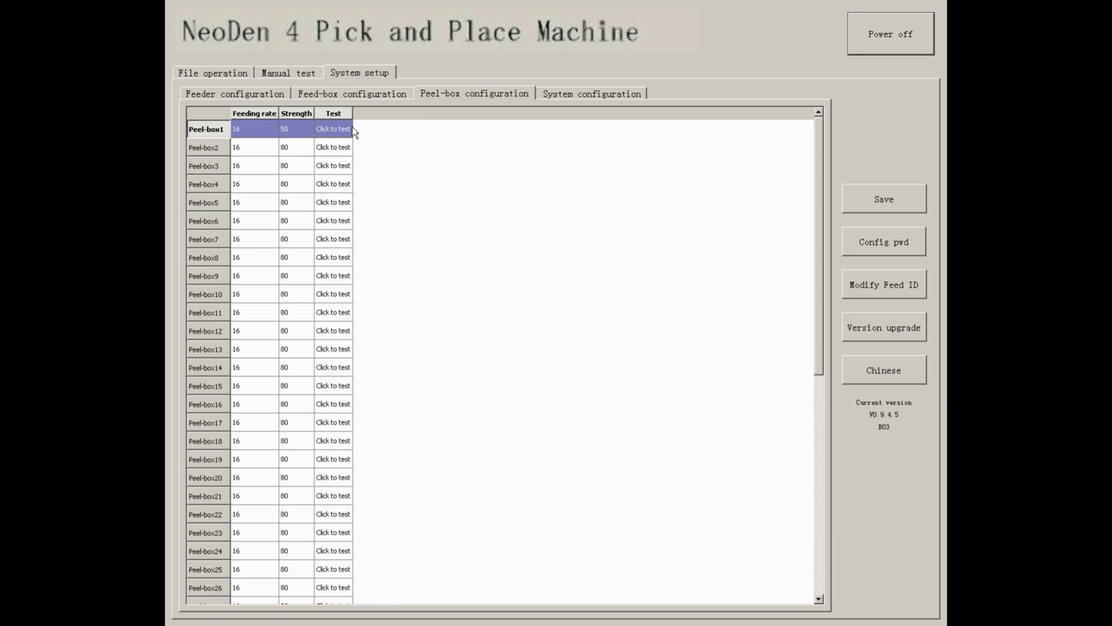
mouse_move(572, 97)
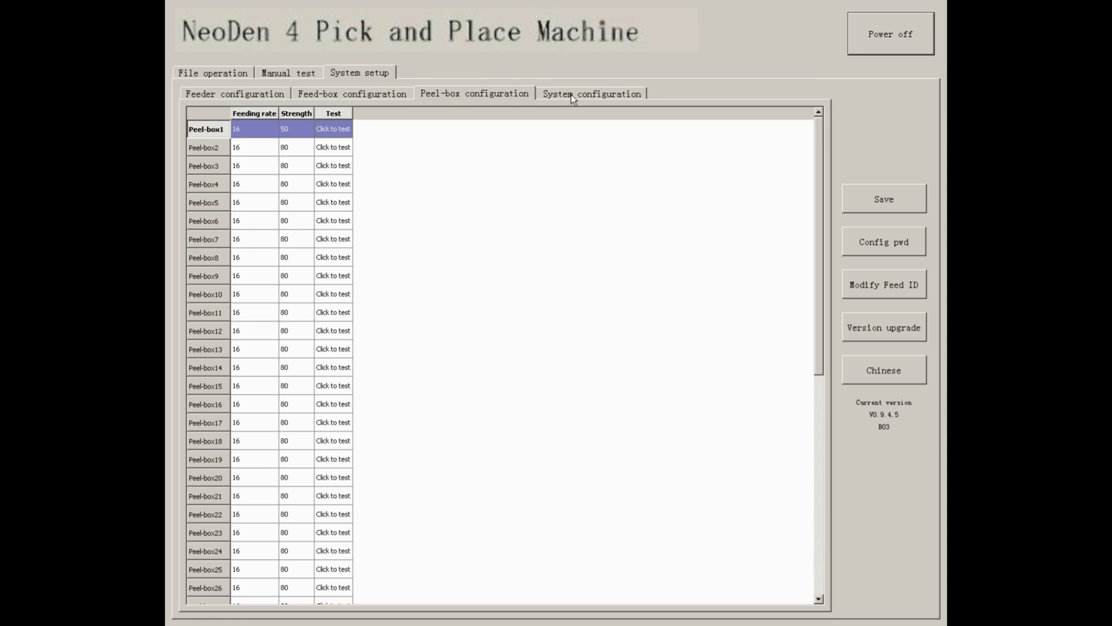
Step: Show system configuration: placement speed 100, vibration frequency 100, strength 30, nozzle alignment
left_click(590, 92)
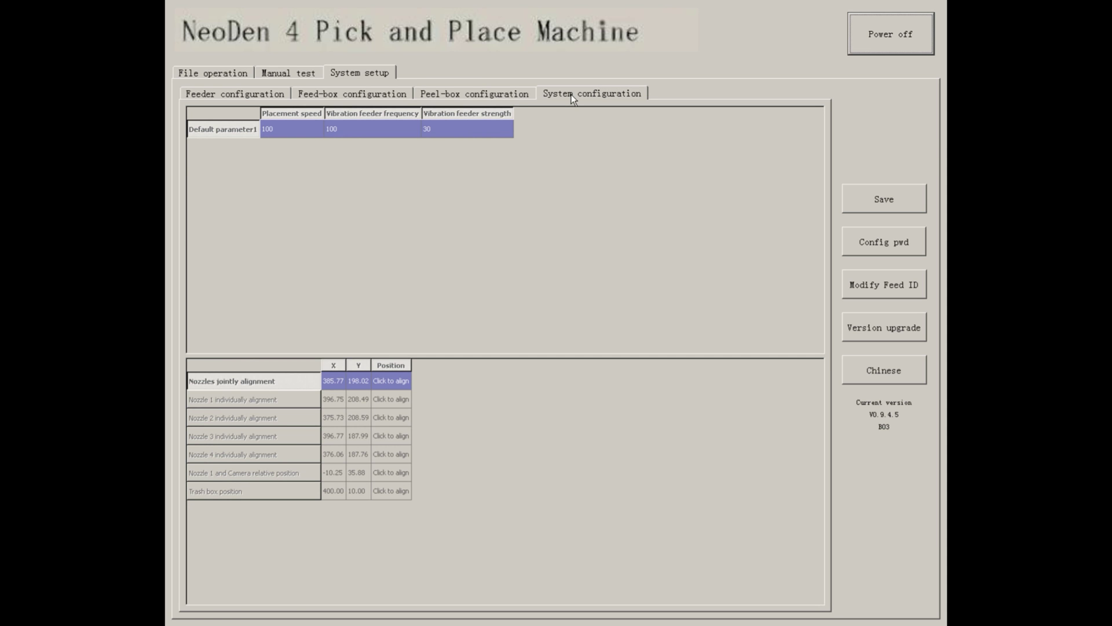
mouse_move(561, 131)
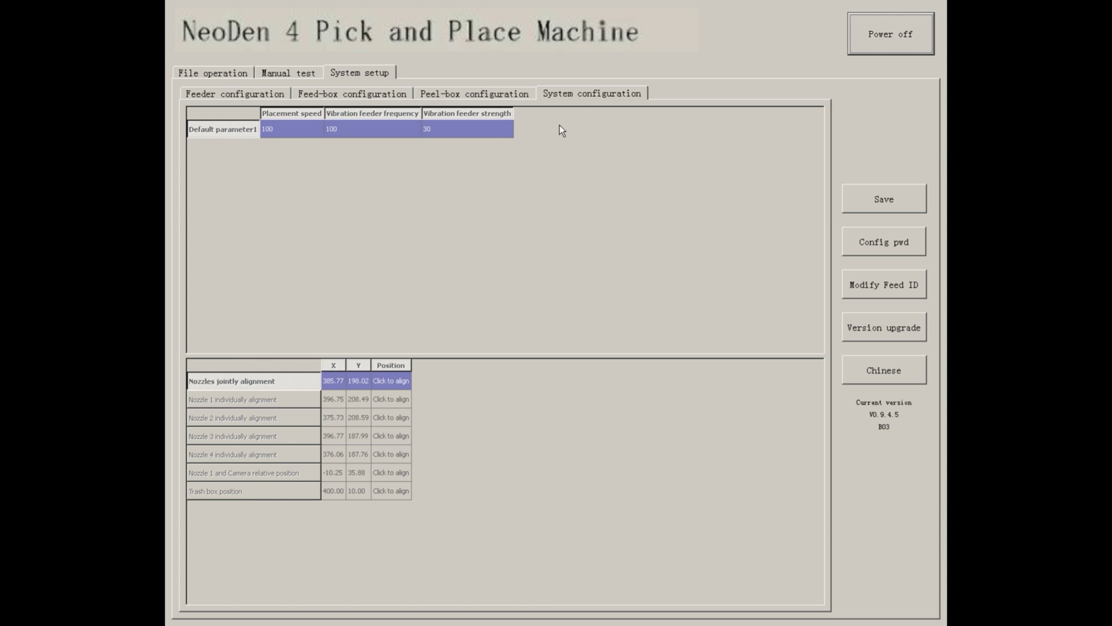
mouse_move(296, 135)
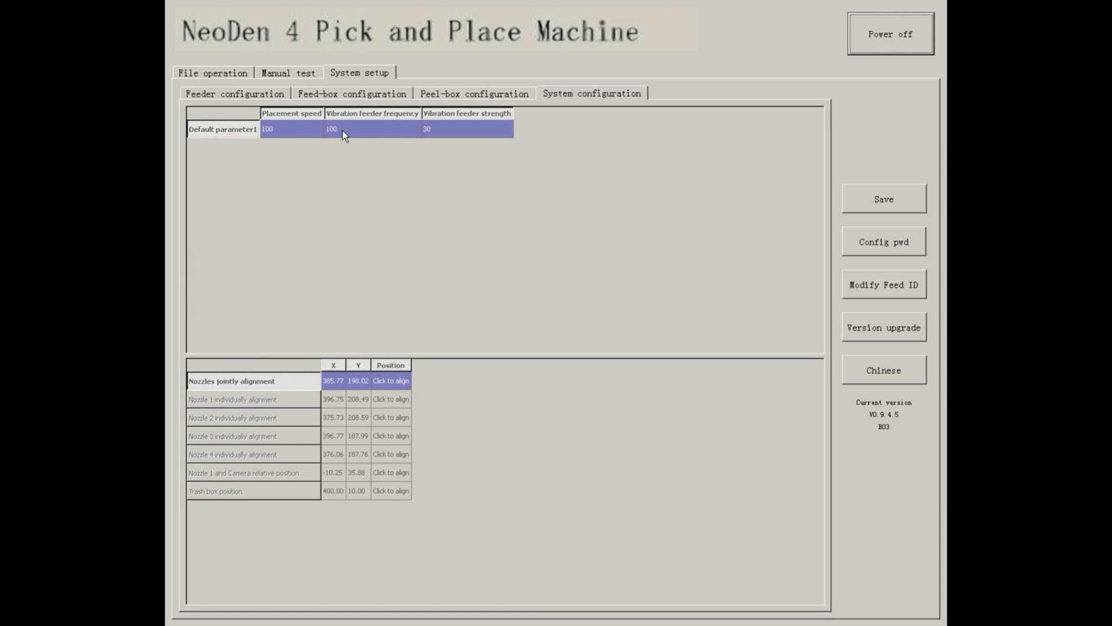
mouse_move(461, 133)
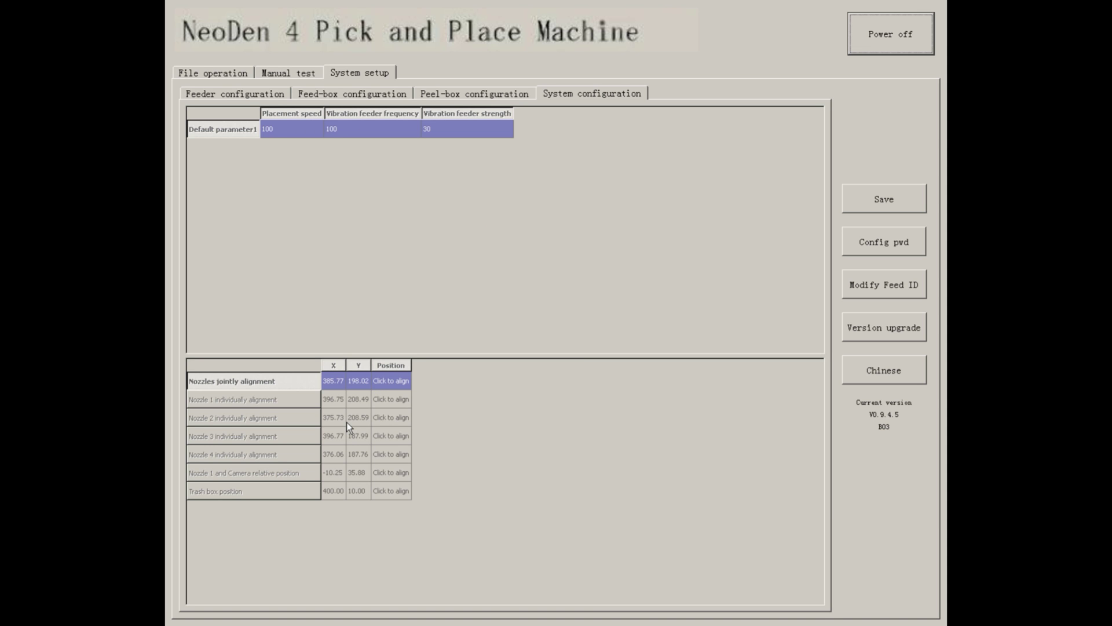
mouse_move(346, 484)
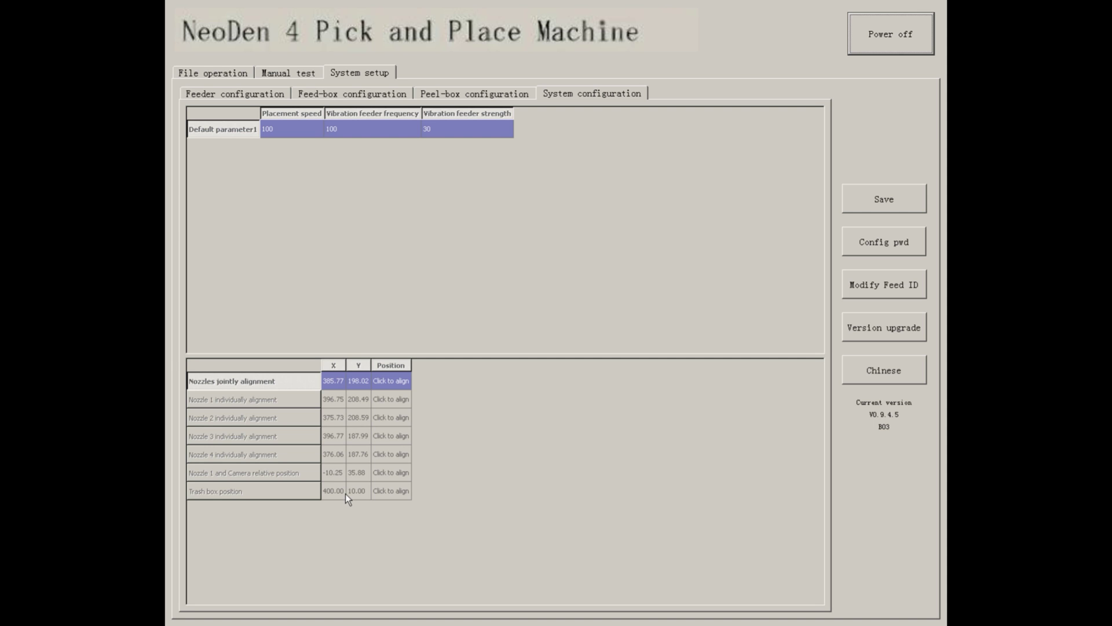
mouse_move(509, 297)
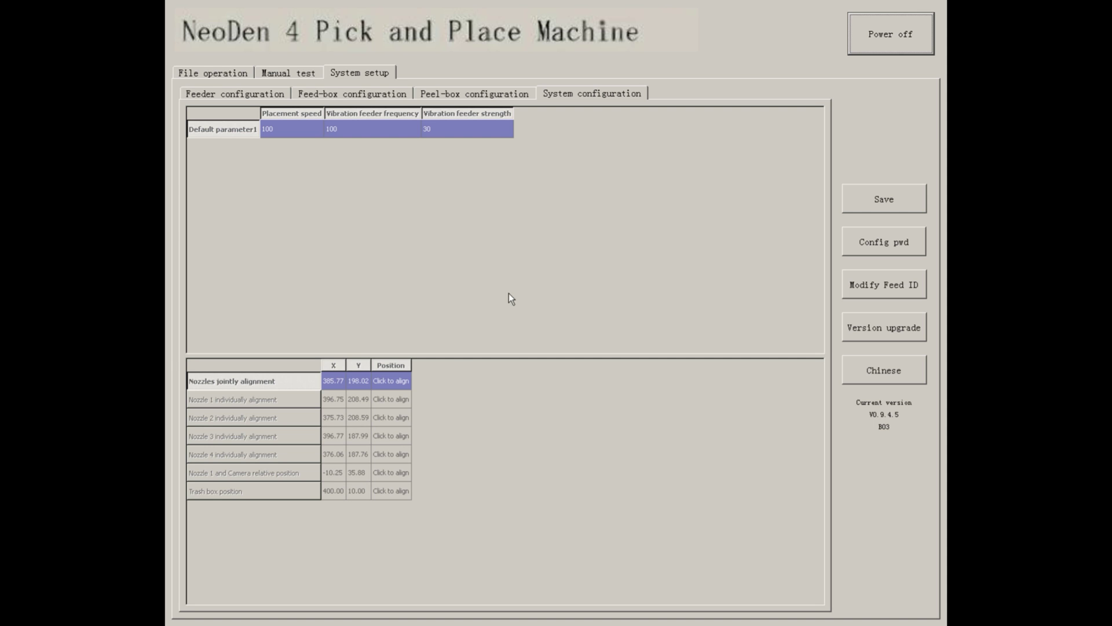
mouse_move(840, 208)
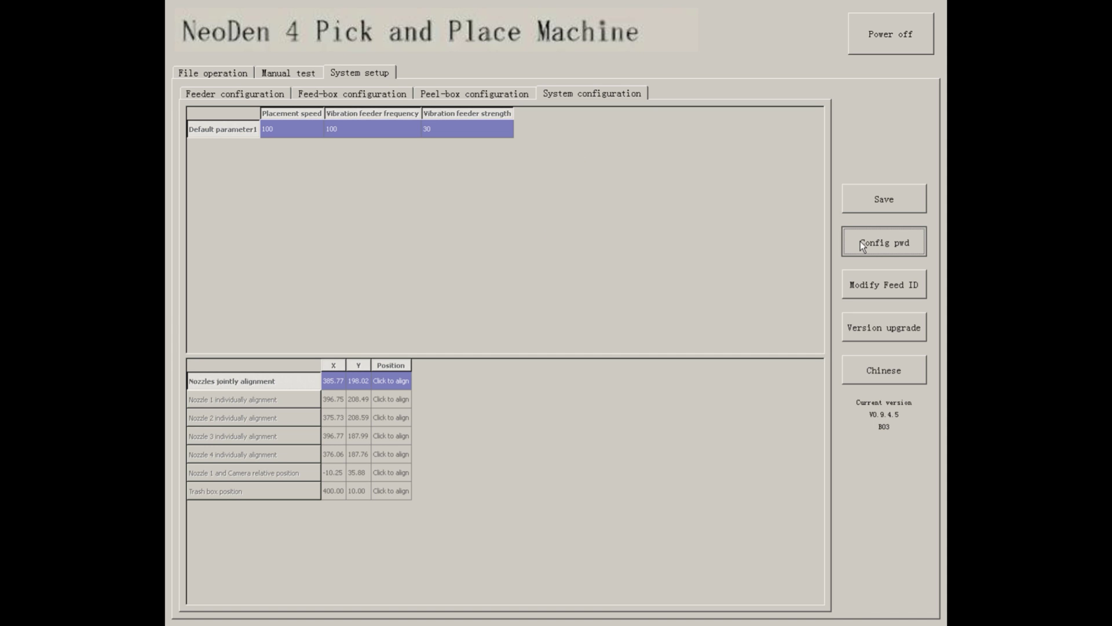
left_click(883, 241)
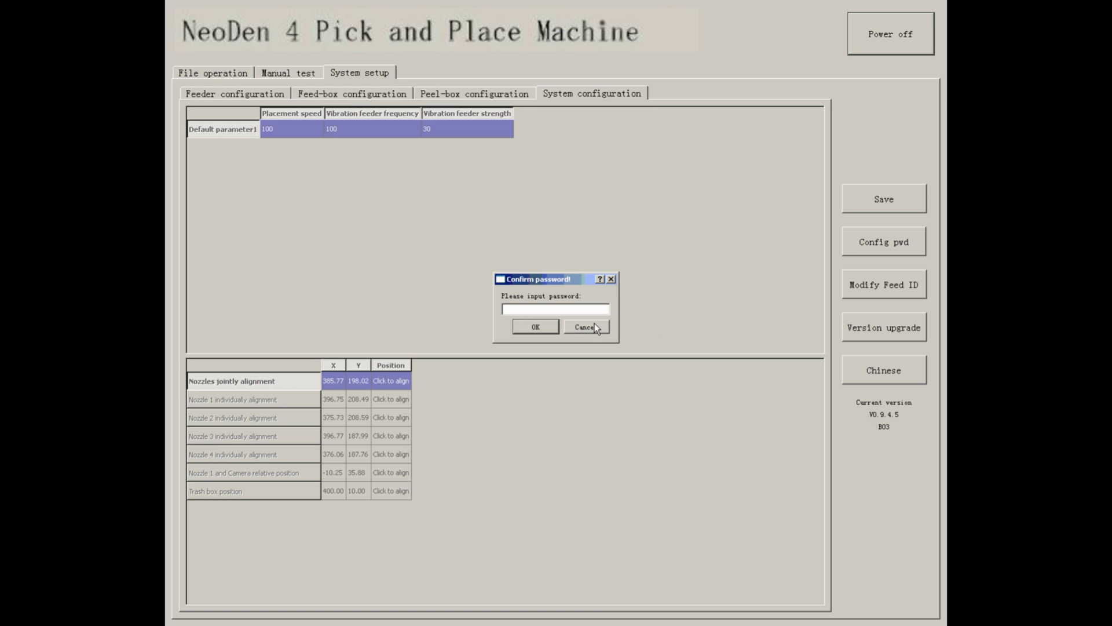
left_click(584, 326)
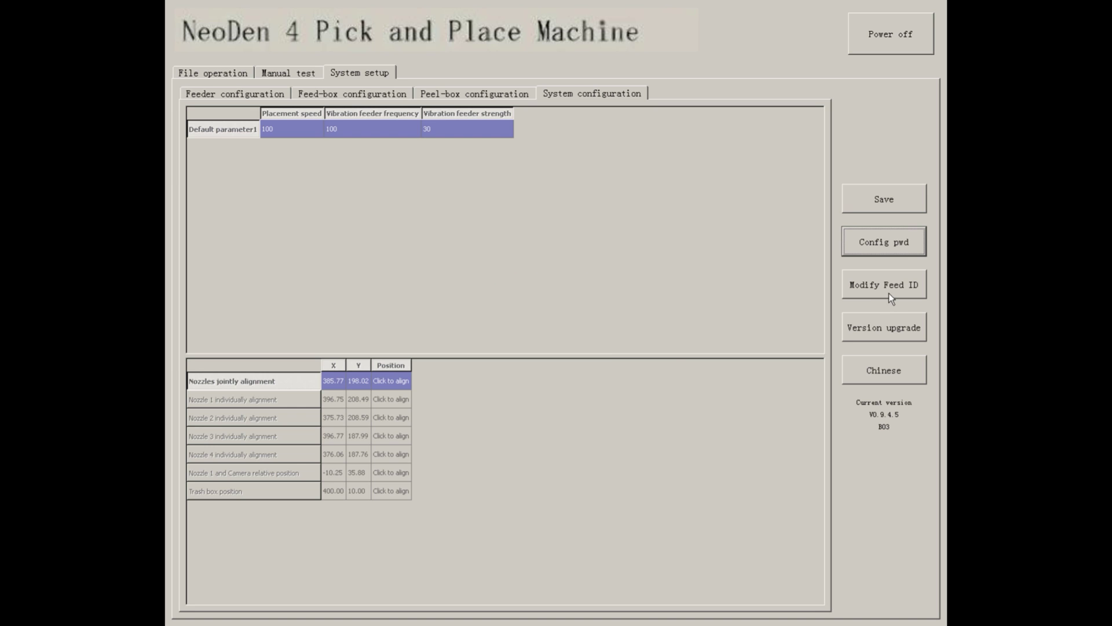
Step: Use Modify Feed ID to renumber Feed-box50 as Feed-box1 and apply it
left_click(882, 285)
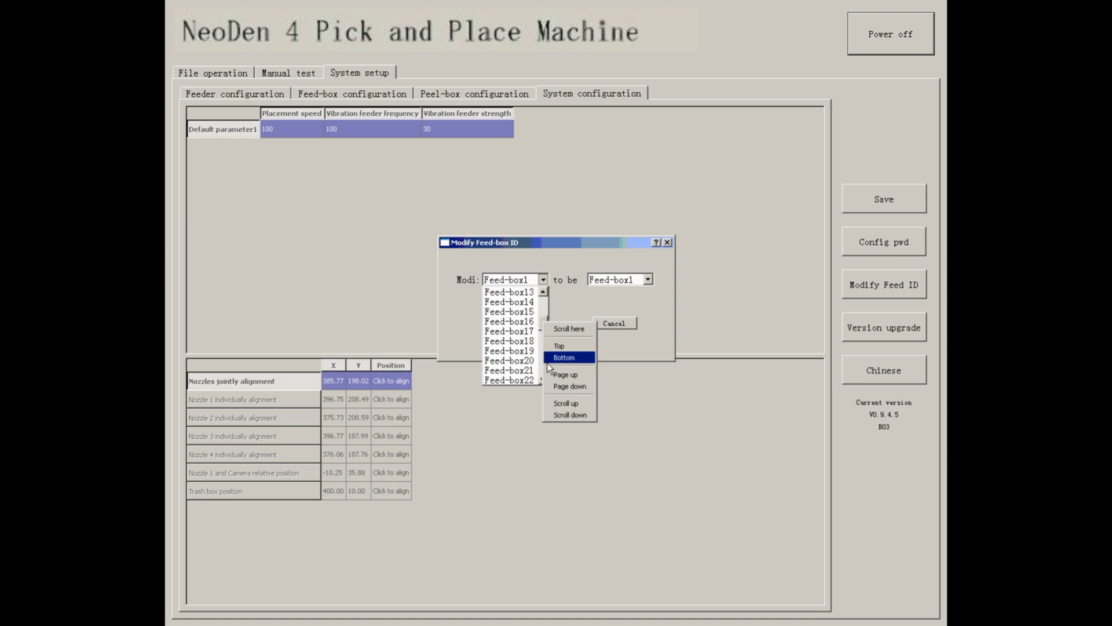
left_click(563, 357)
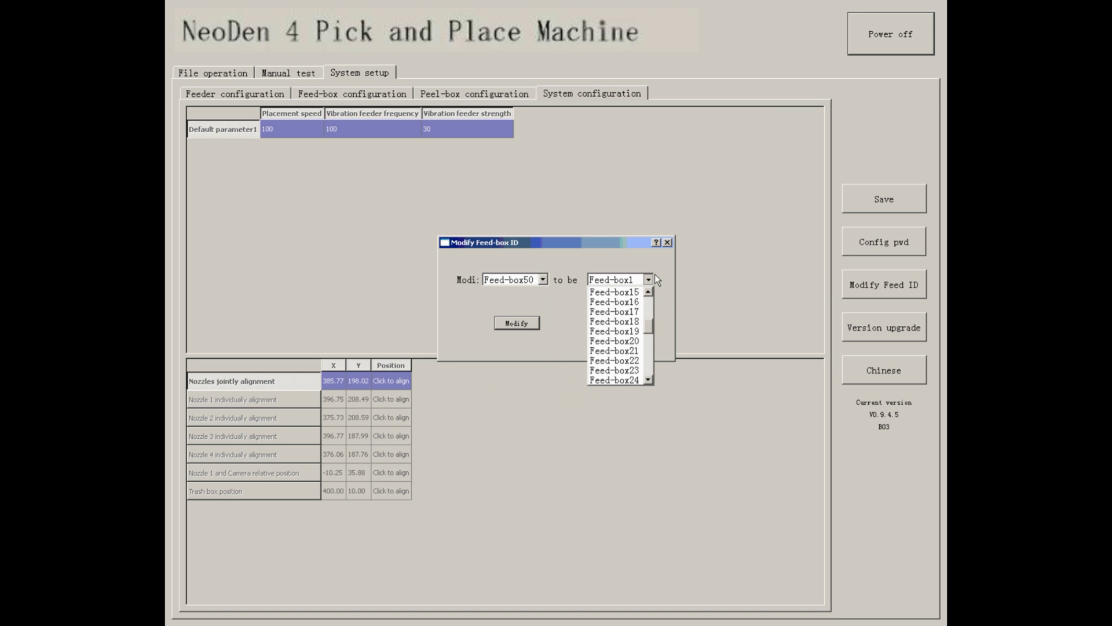
left_click(645, 278)
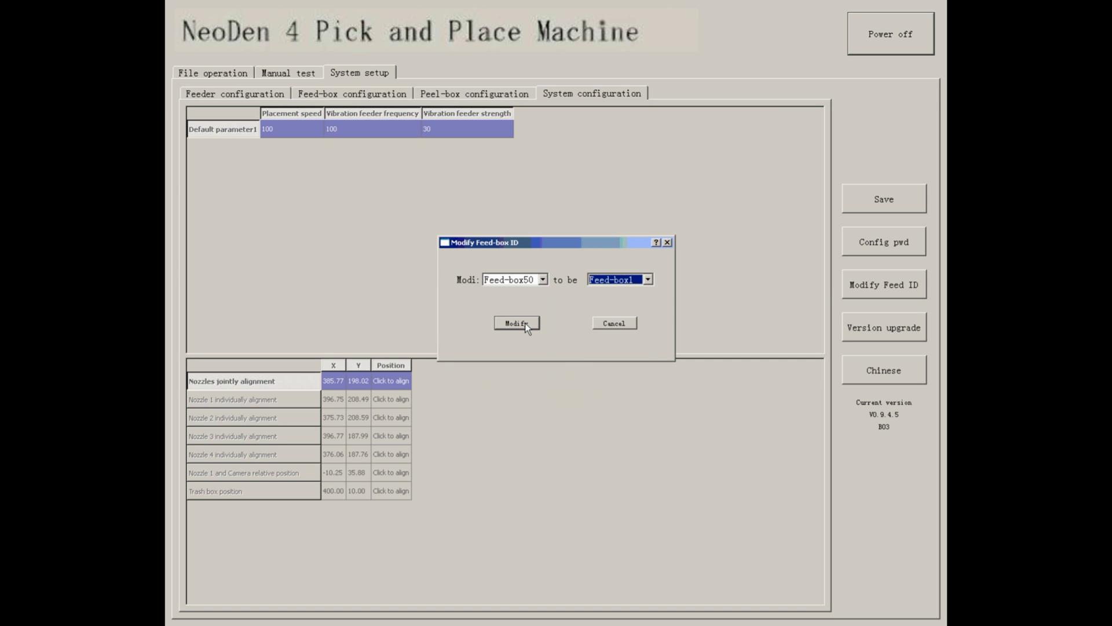
left_click(516, 322)
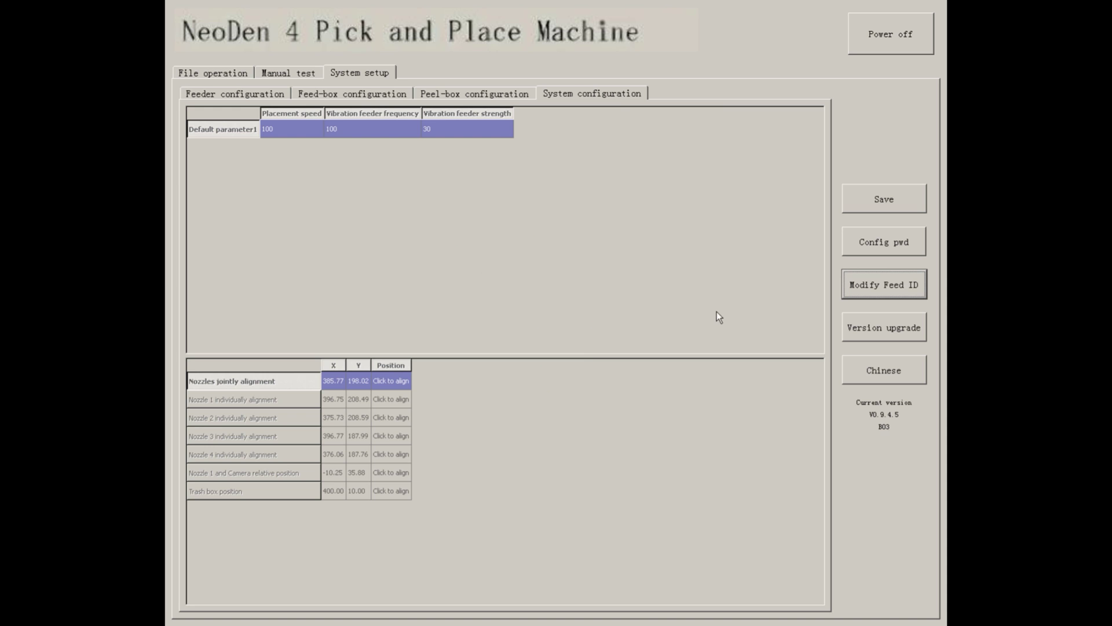
mouse_move(878, 339)
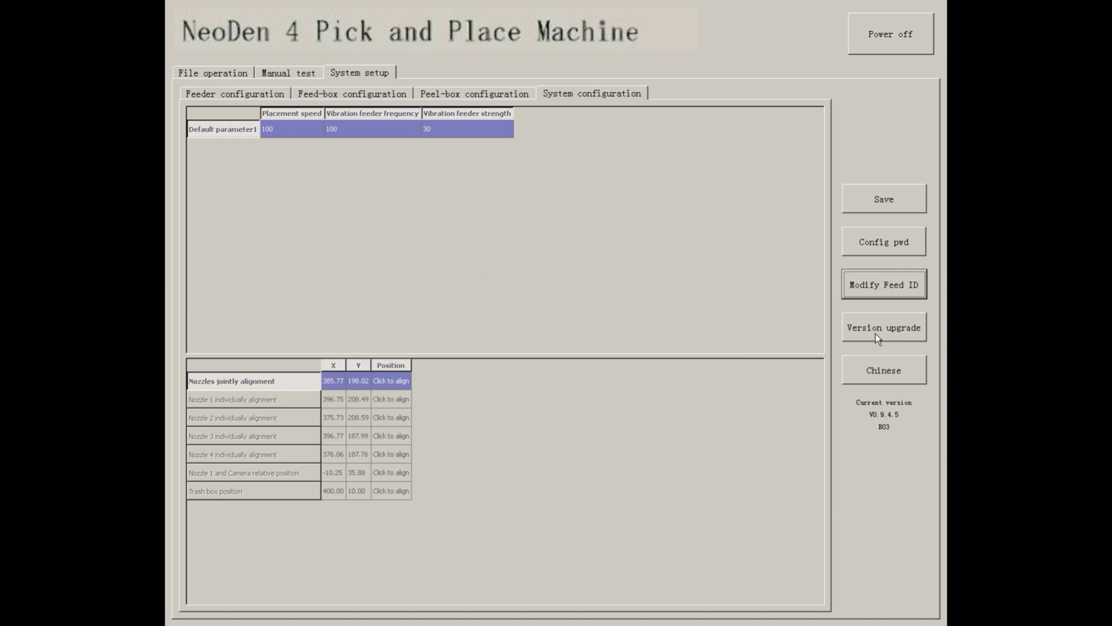
Step: Try a version upgrade (no upgrade file found), then request switching the language to Chinese
left_click(883, 327)
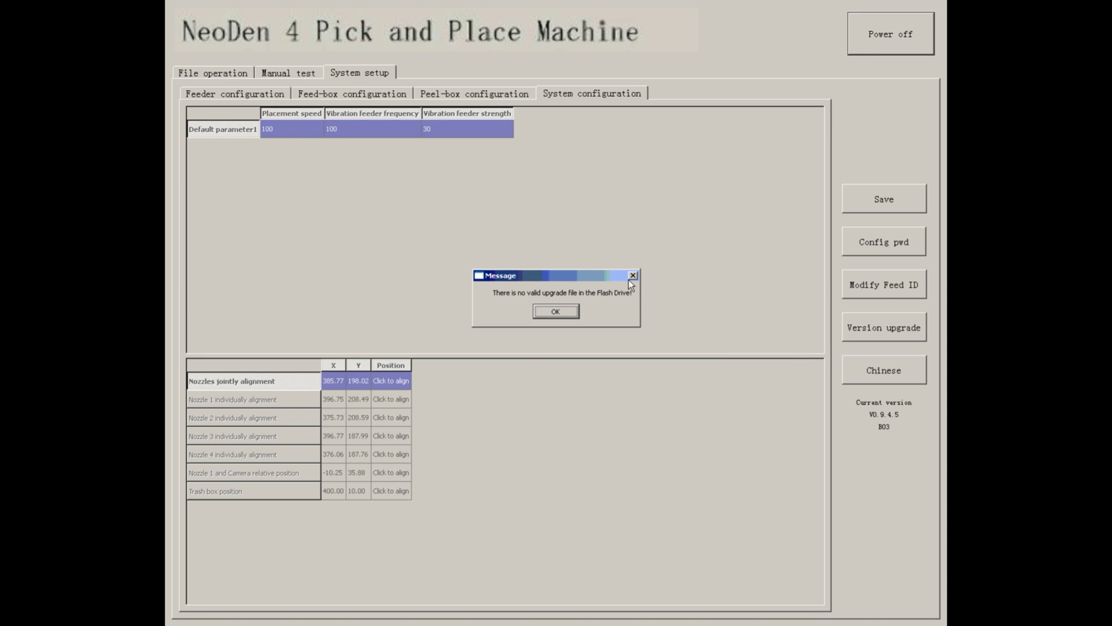
mouse_move(630, 275)
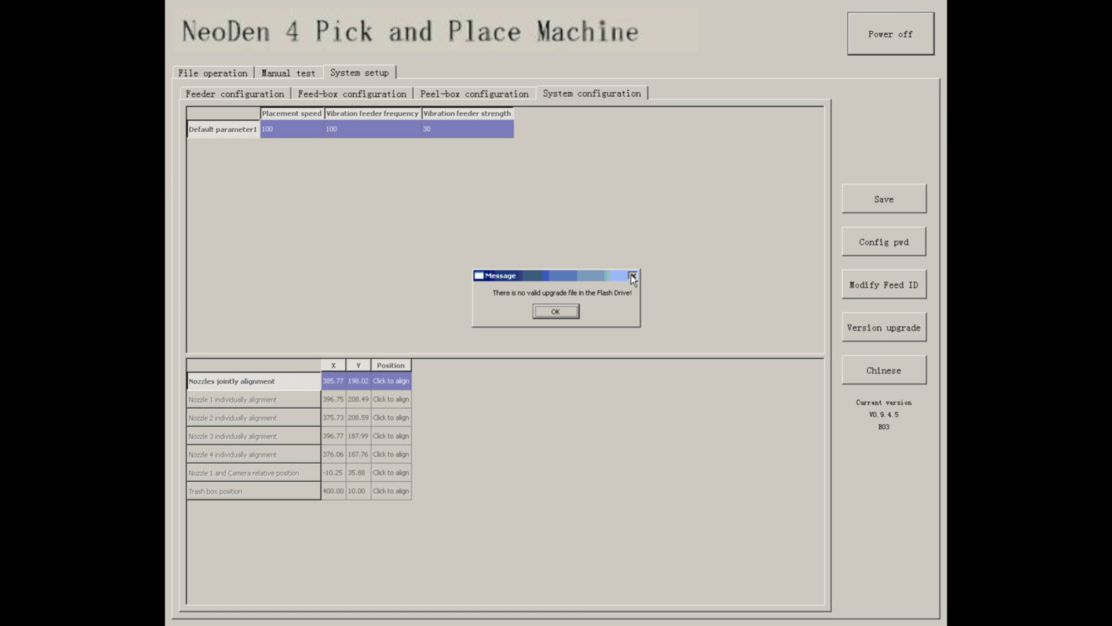
left_click(556, 310)
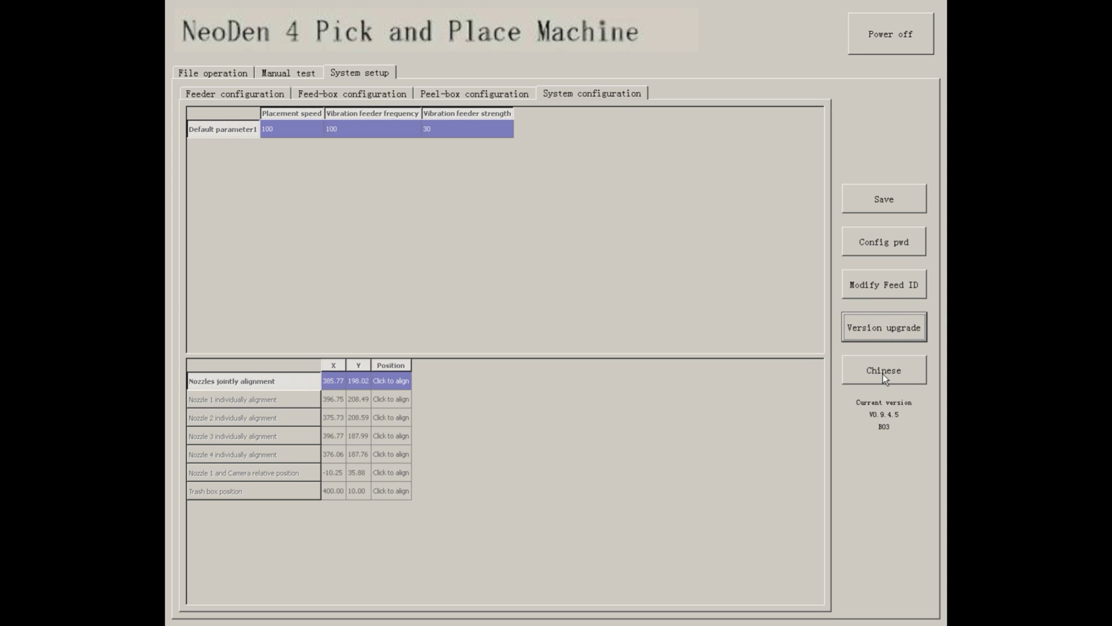
mouse_move(884, 379)
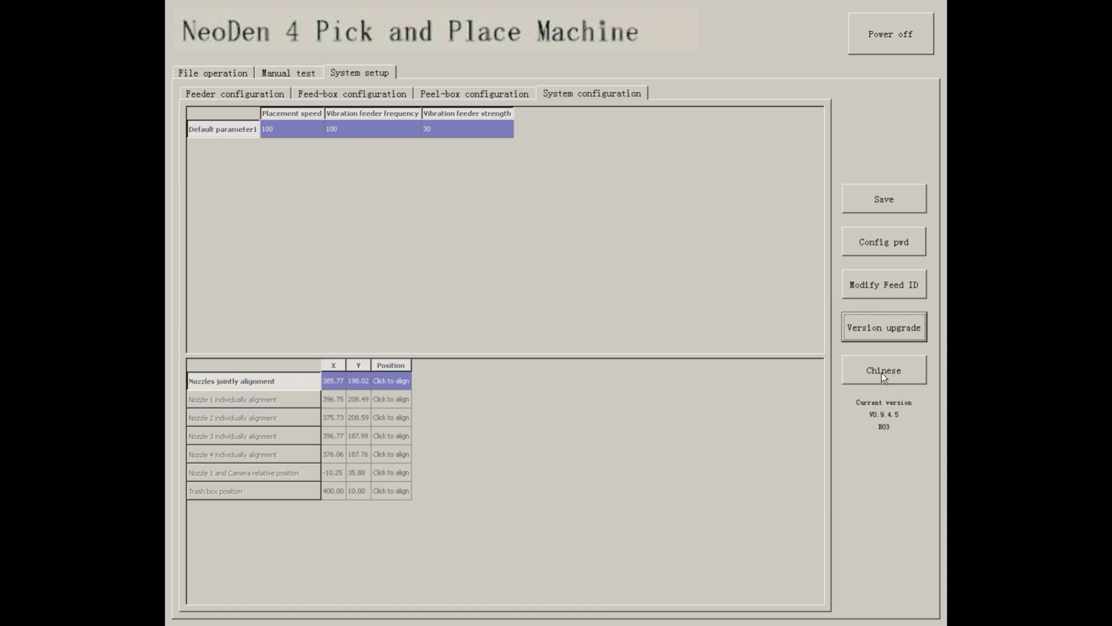
left_click(882, 370)
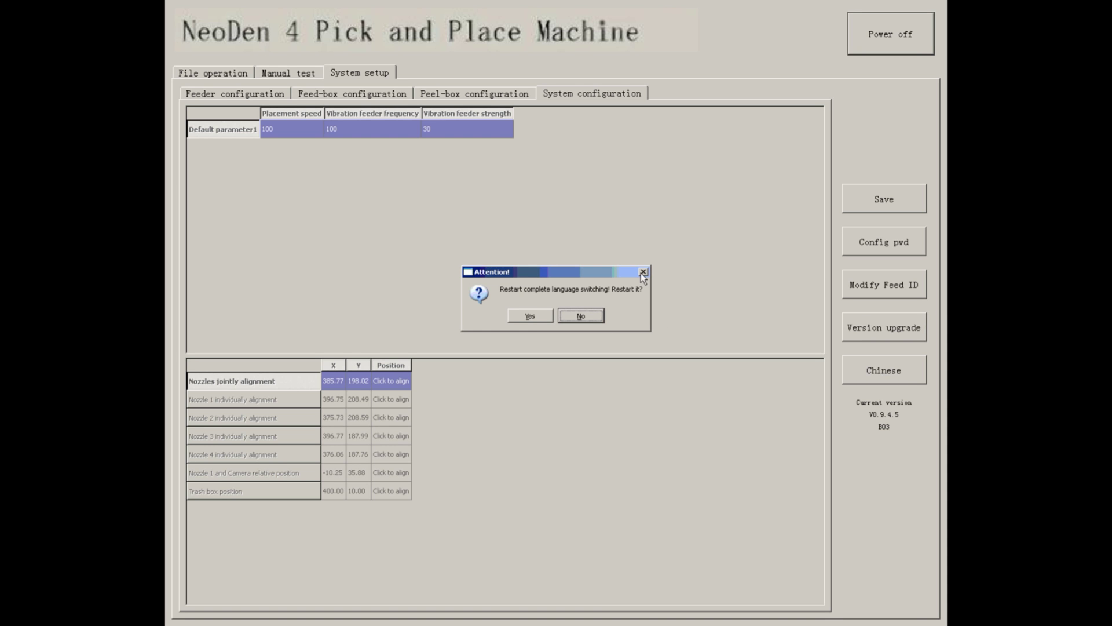